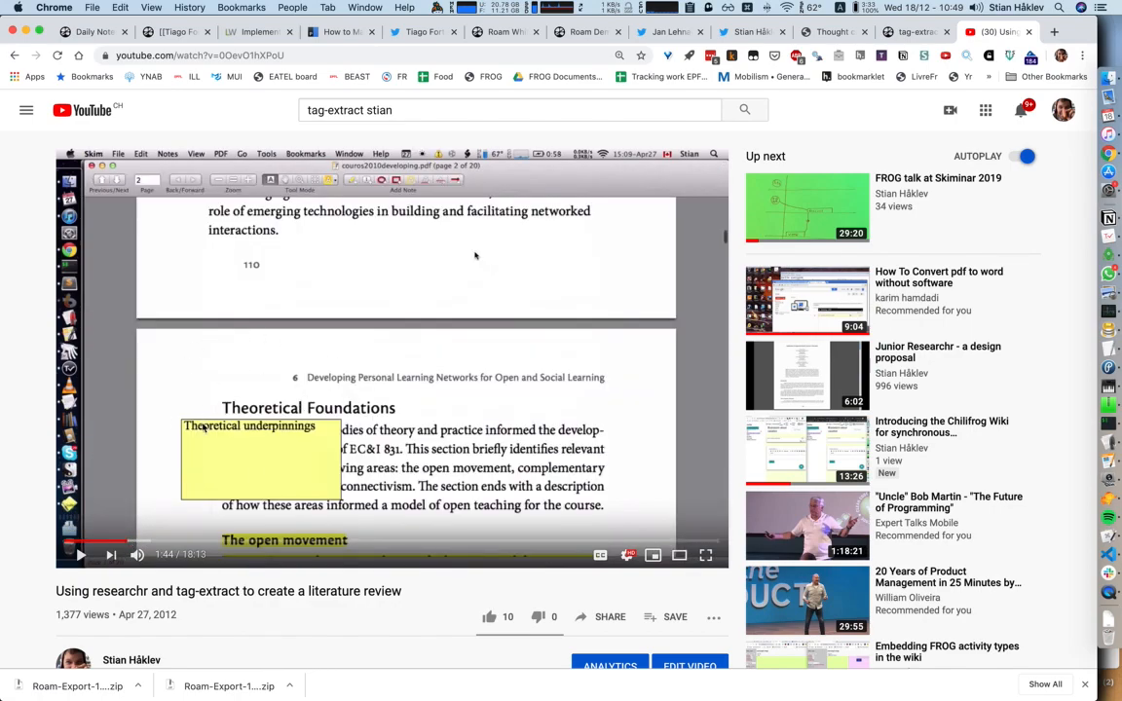
pyautogui.moveTo(139, 540)
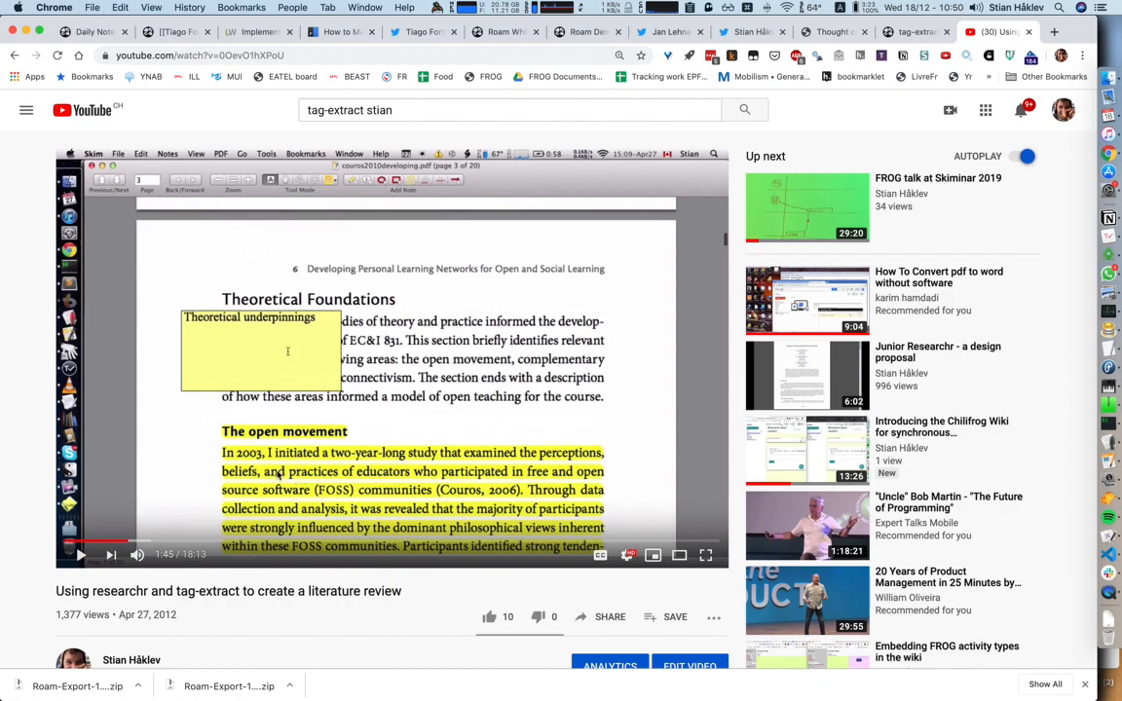
pyautogui.moveTo(135, 539)
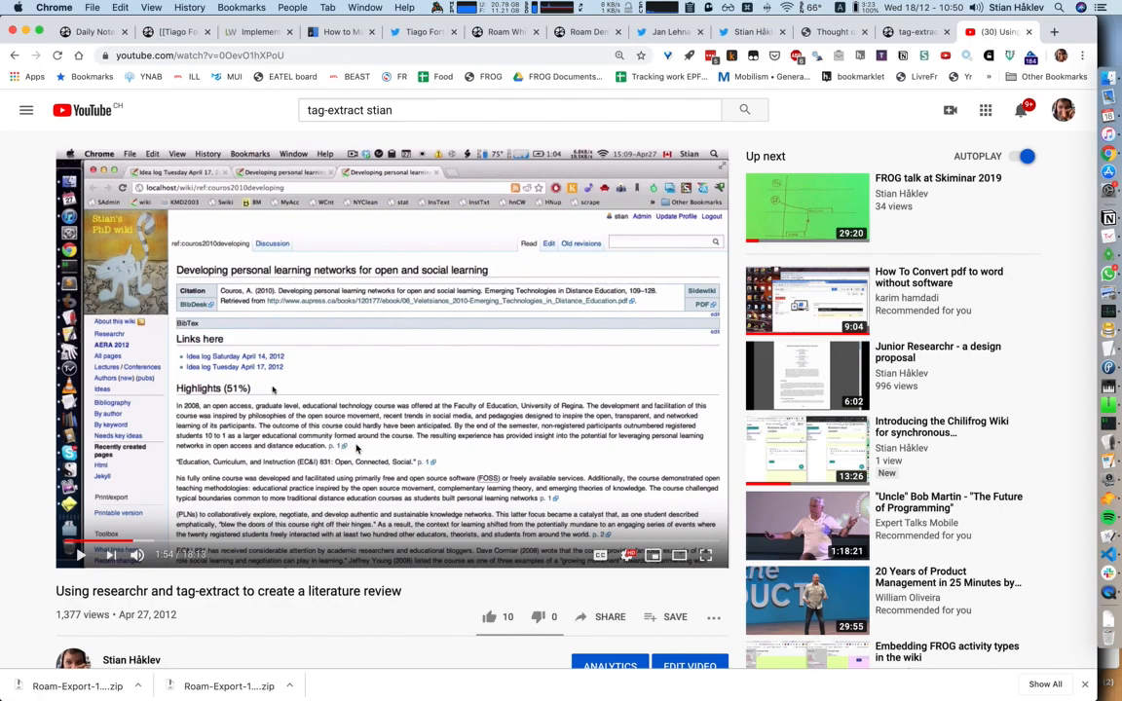
pyautogui.moveTo(338, 436)
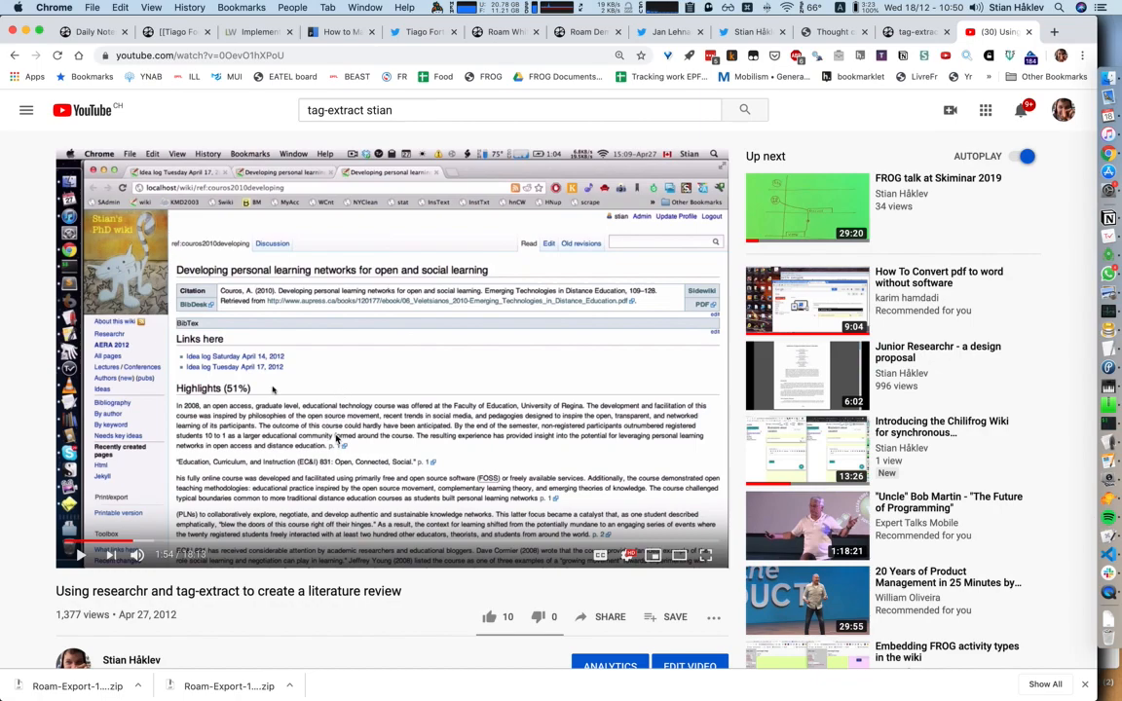
pyautogui.moveTo(360, 446)
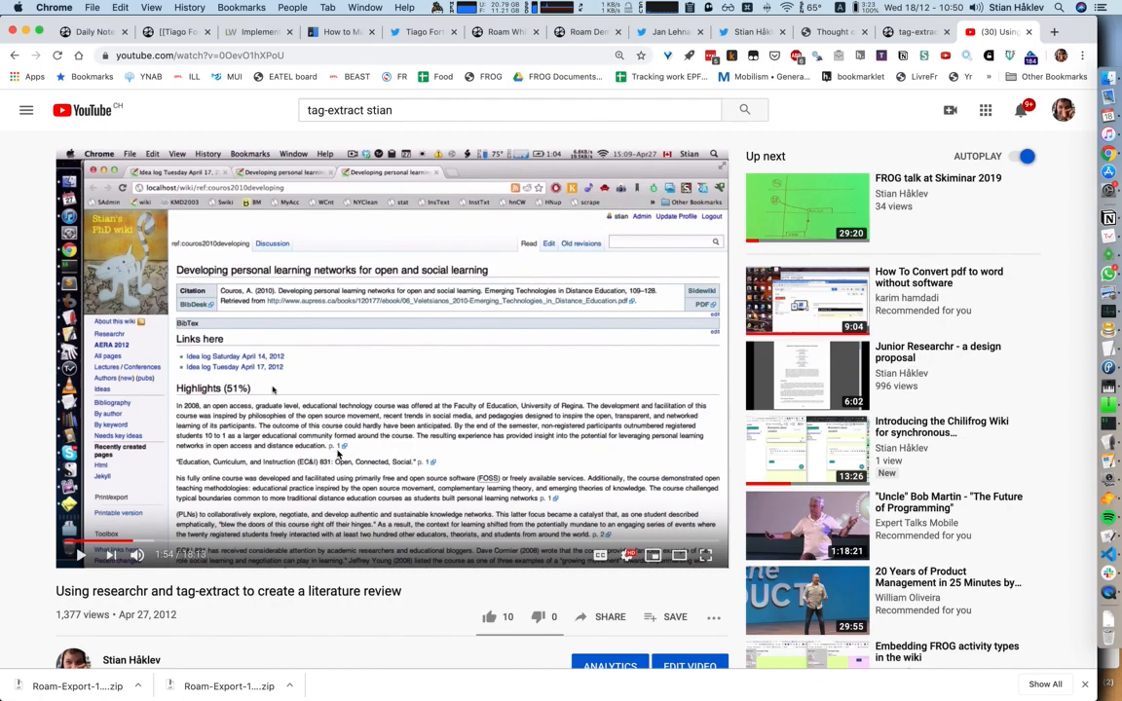
pyautogui.moveTo(144, 541)
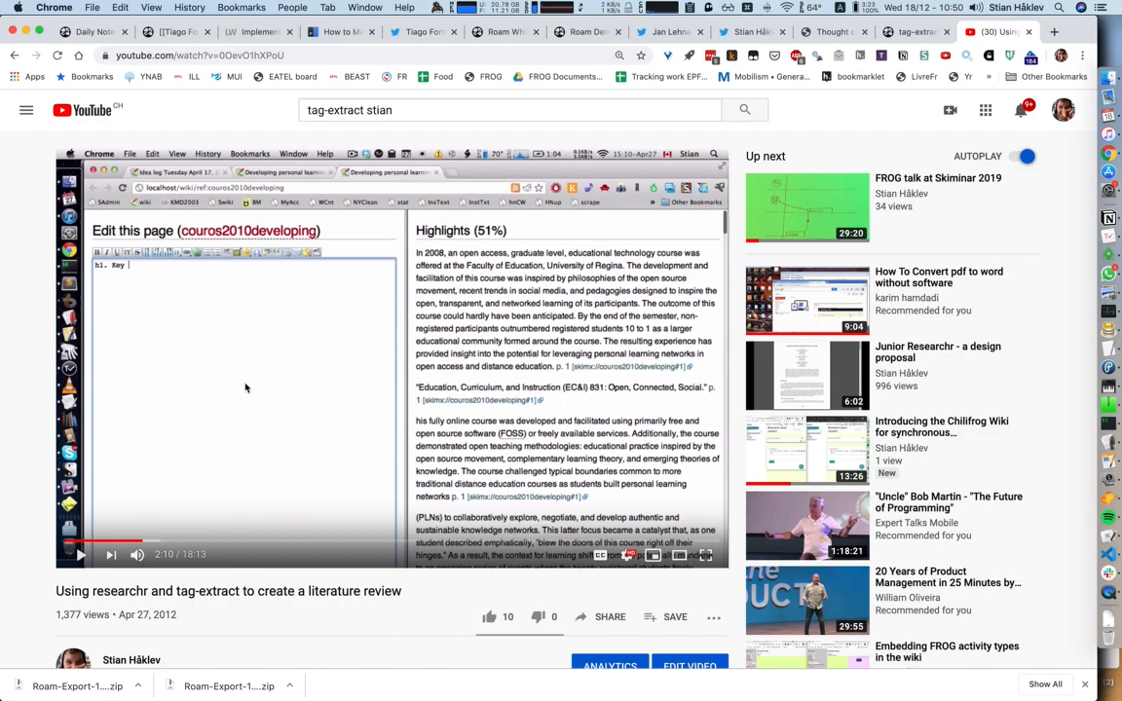
pyautogui.moveTo(155, 541)
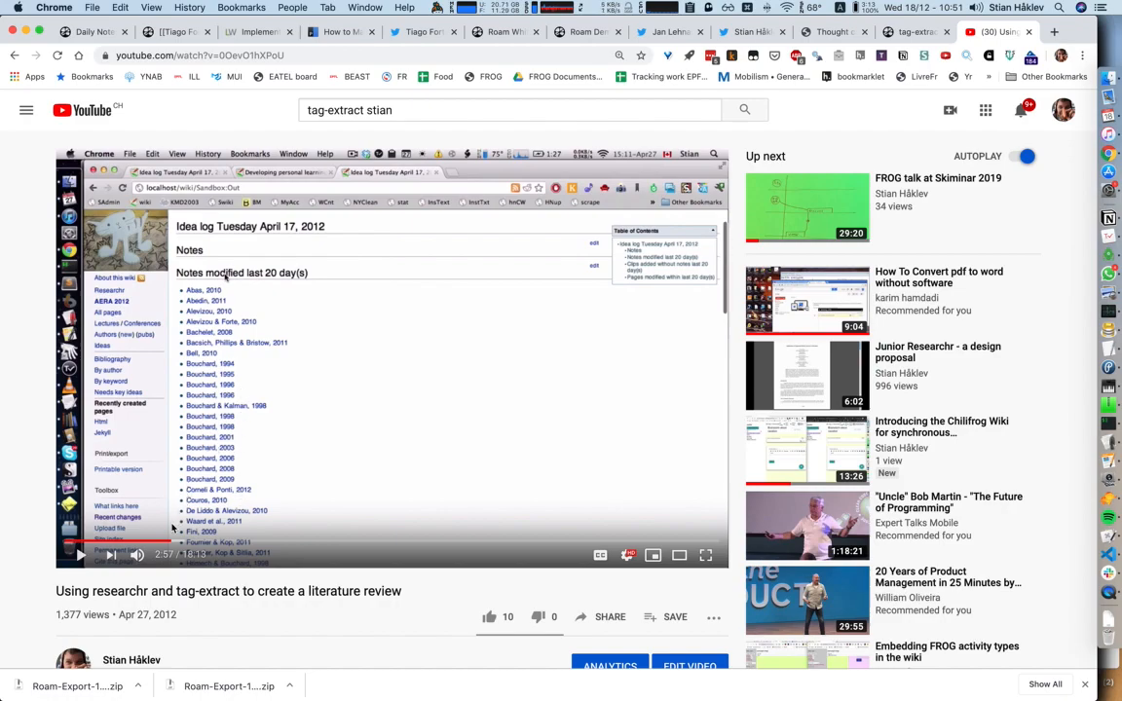
pyautogui.moveTo(167, 543)
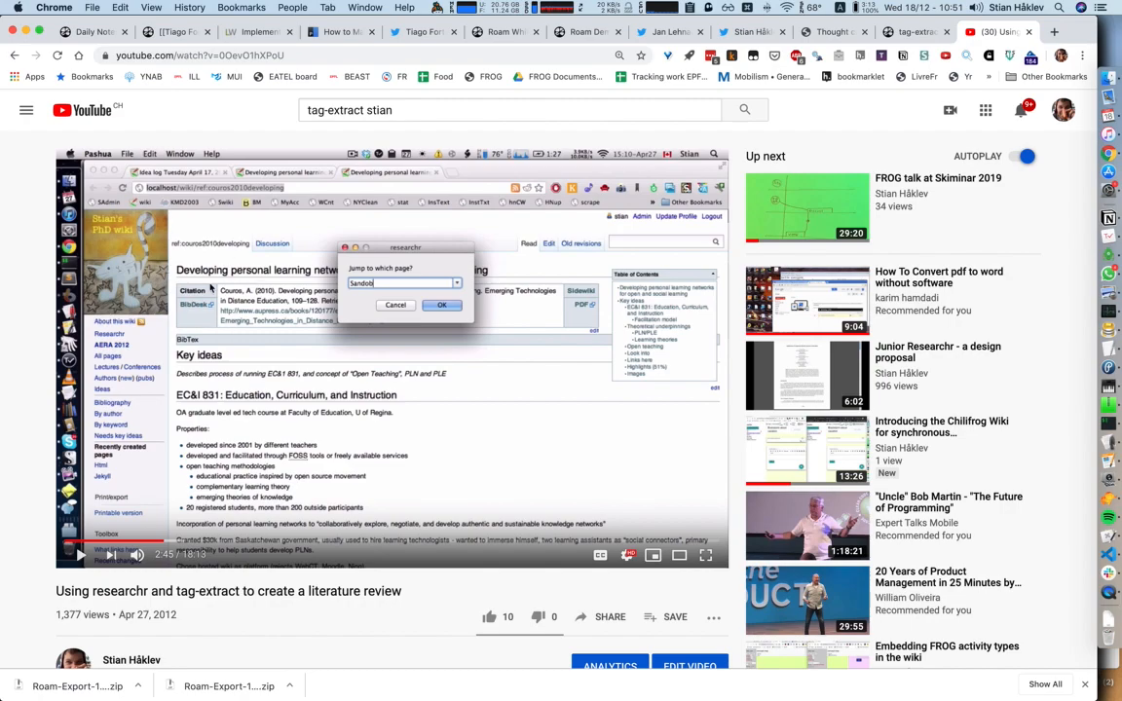
pyautogui.moveTo(214, 404)
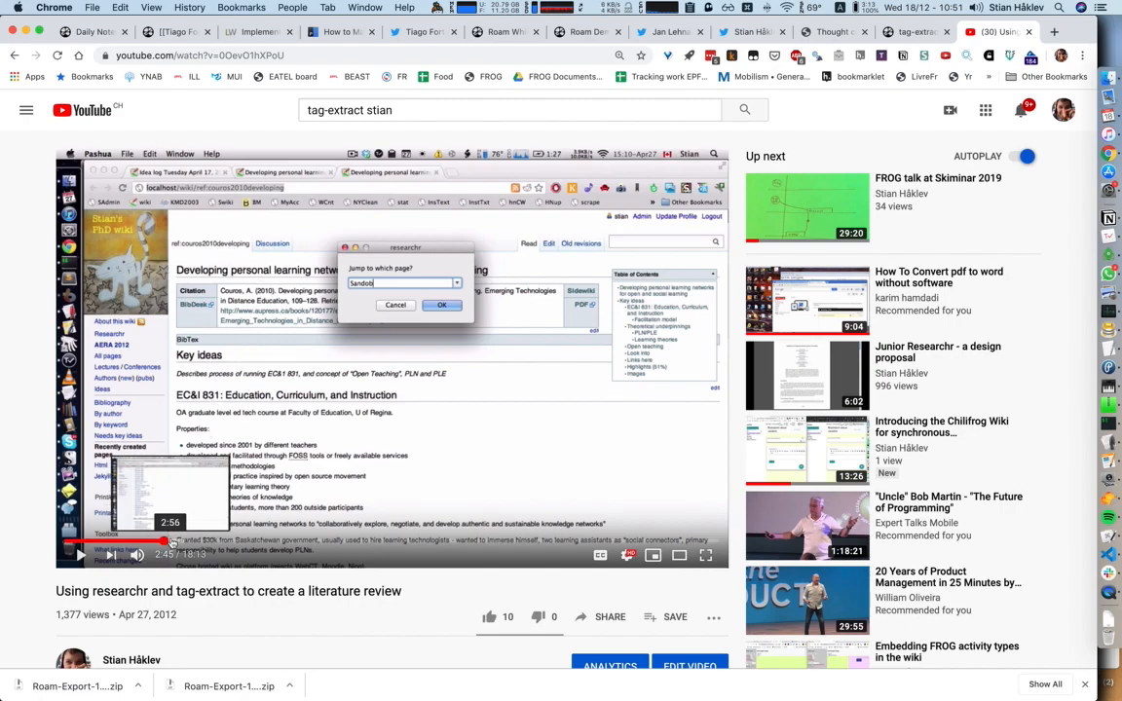
# Skip the tutorial video past five minutes and let it play
pyautogui.click(442, 304)
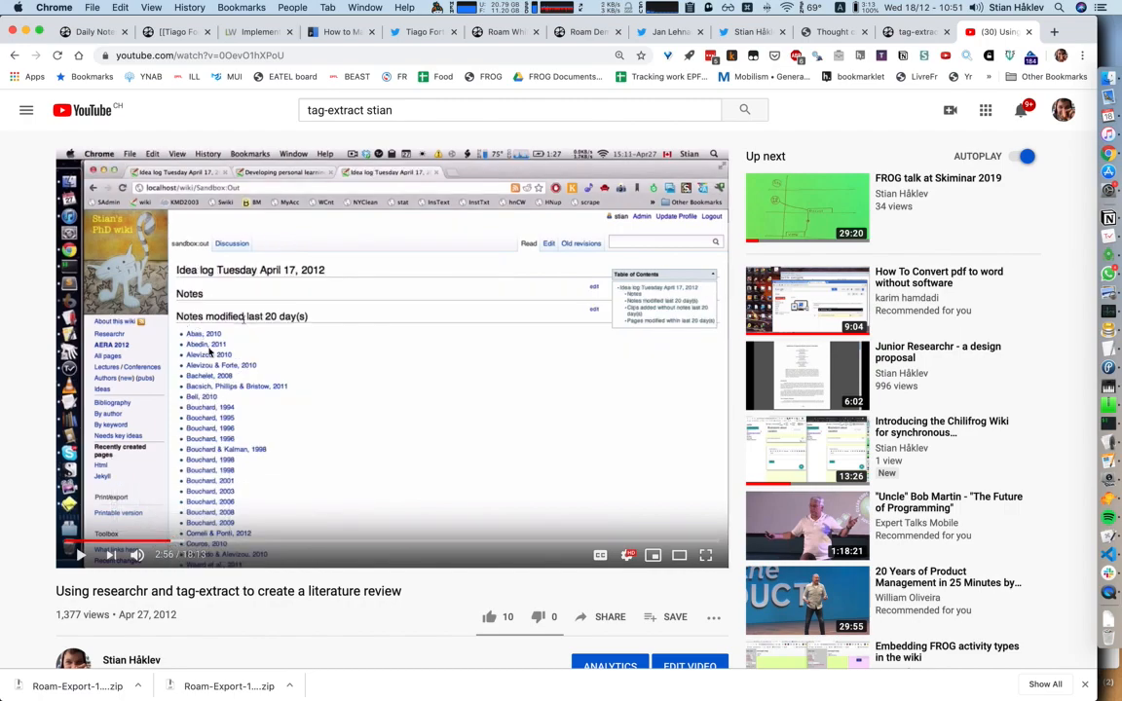
pyautogui.moveTo(231, 356)
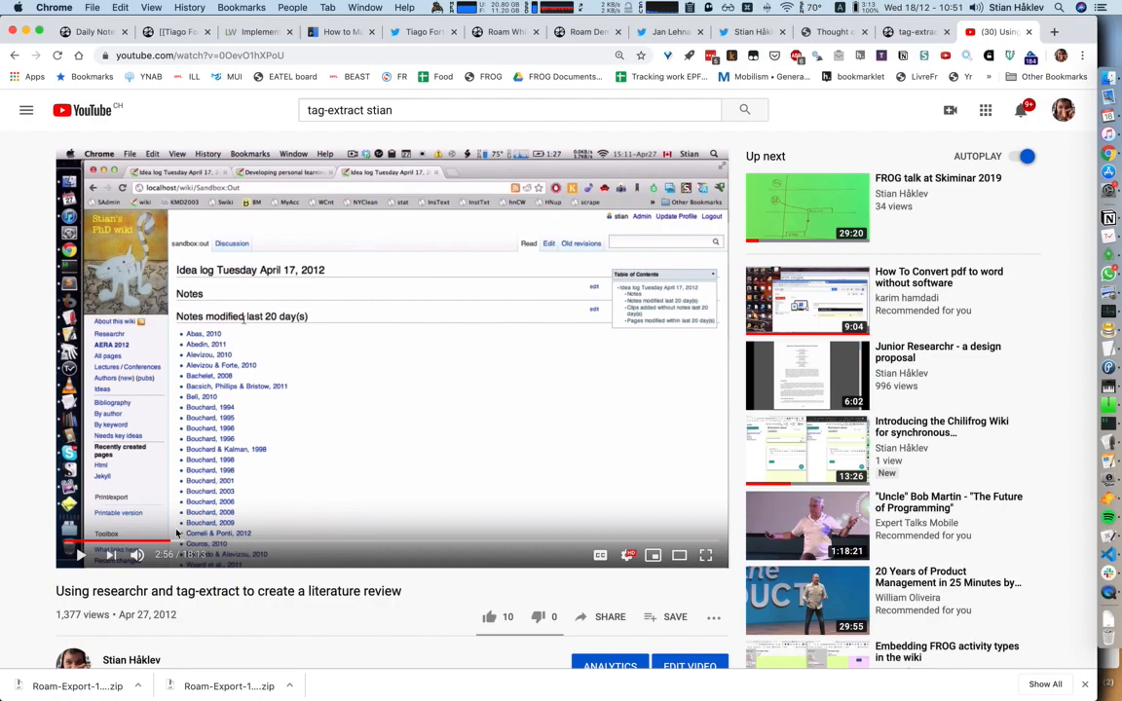
pyautogui.moveTo(181, 539)
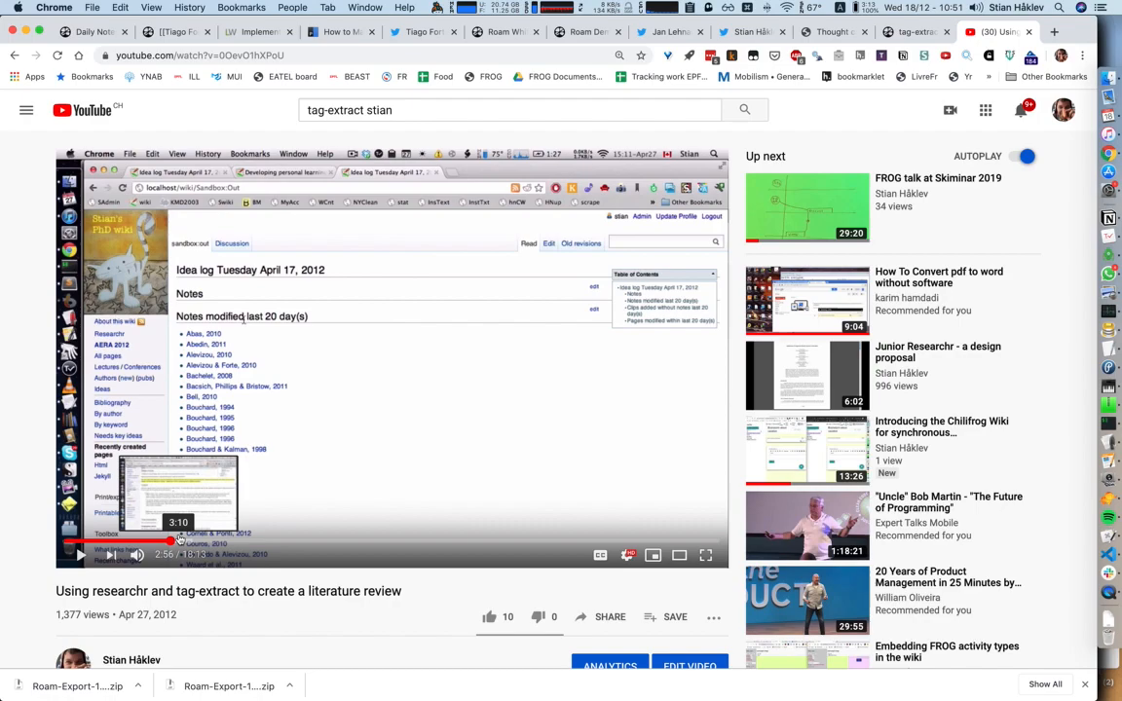
pyautogui.moveTo(177, 541)
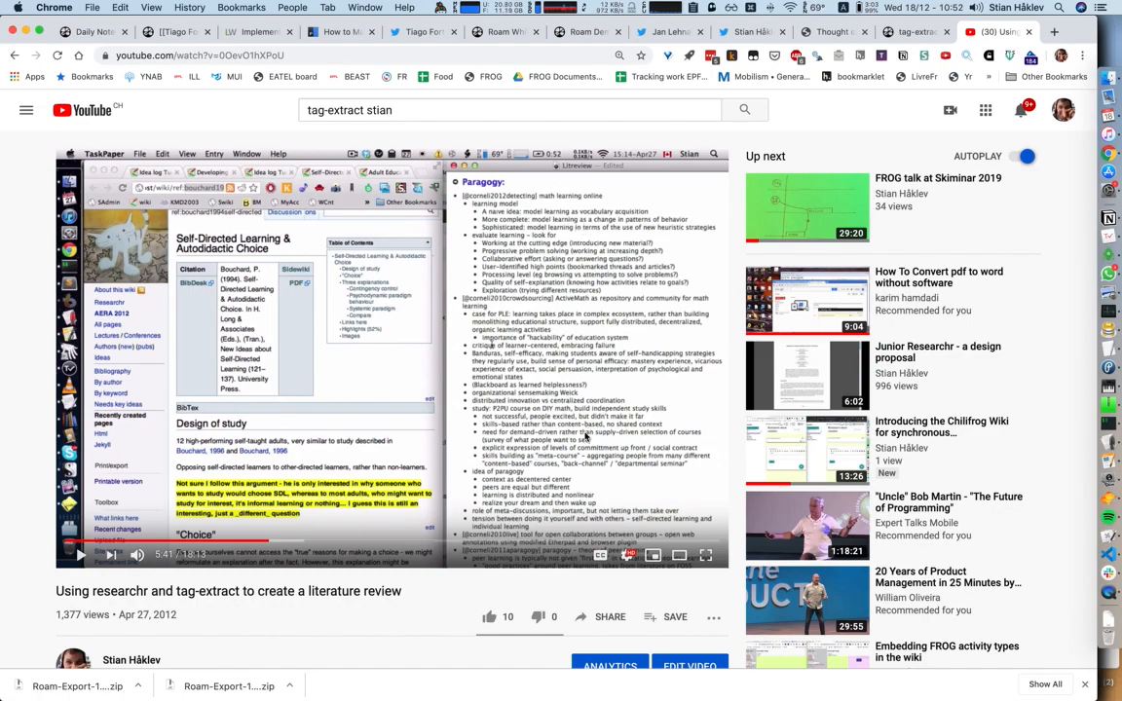
pyautogui.moveTo(270, 541)
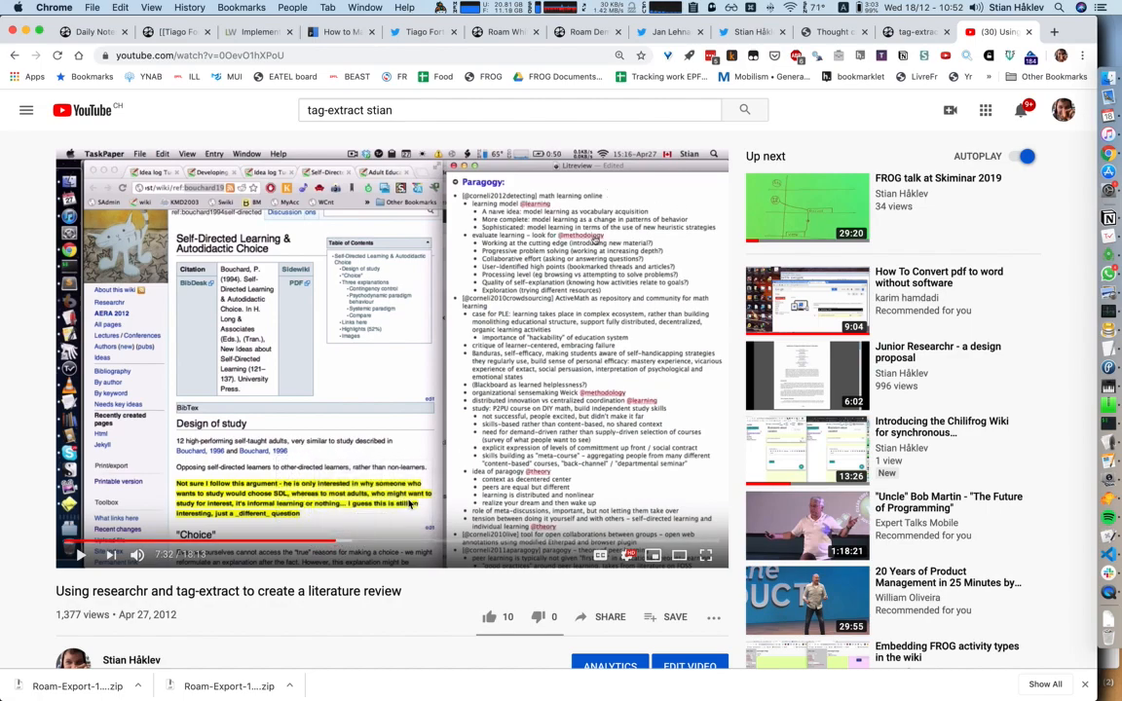
pyautogui.moveTo(397, 520)
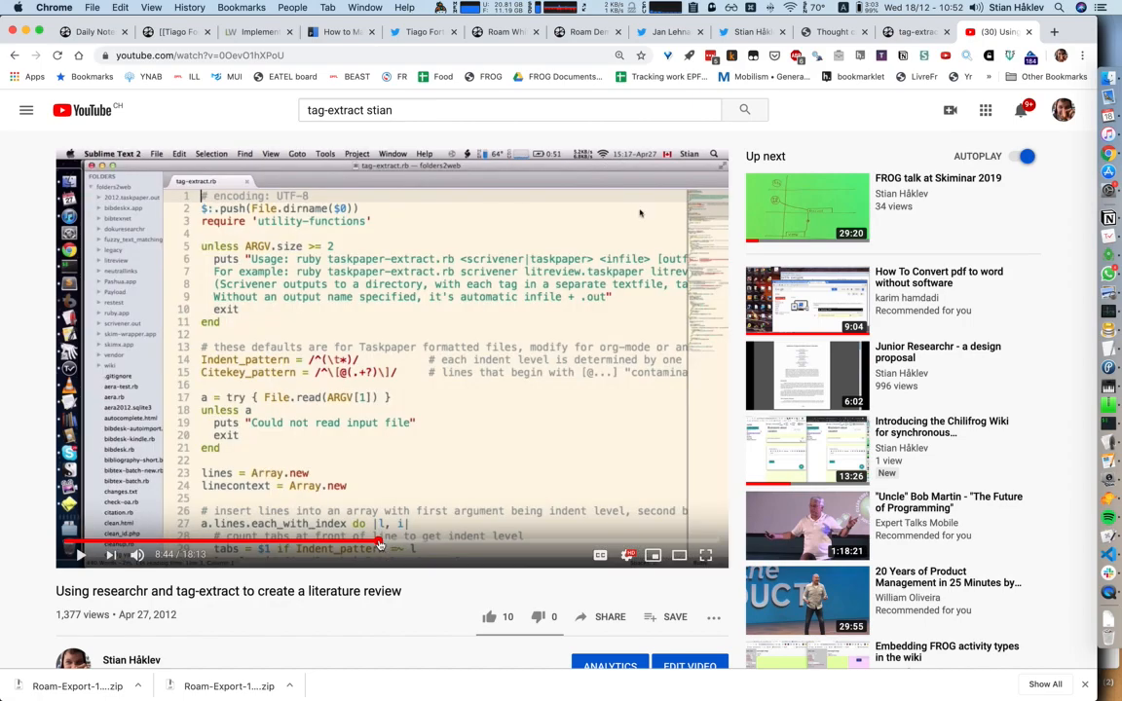
pyautogui.moveTo(398, 540)
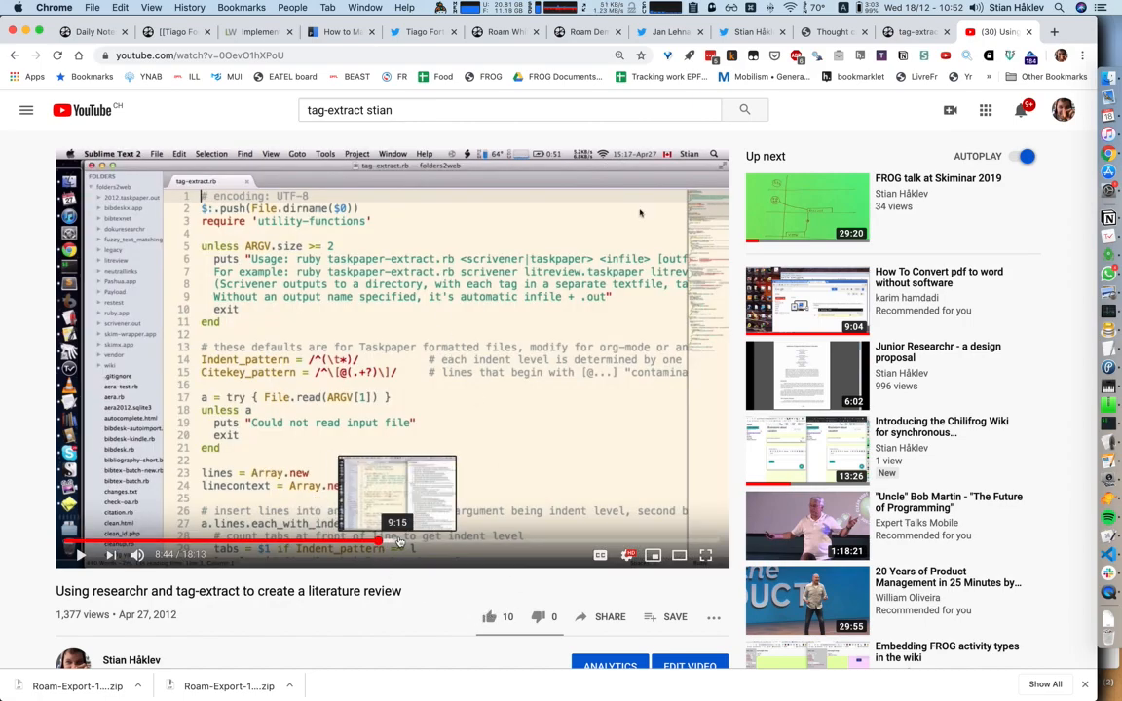
# Jump the tutorial past eleven minutes to the tag-extract script demonstration
pyautogui.click(427, 543)
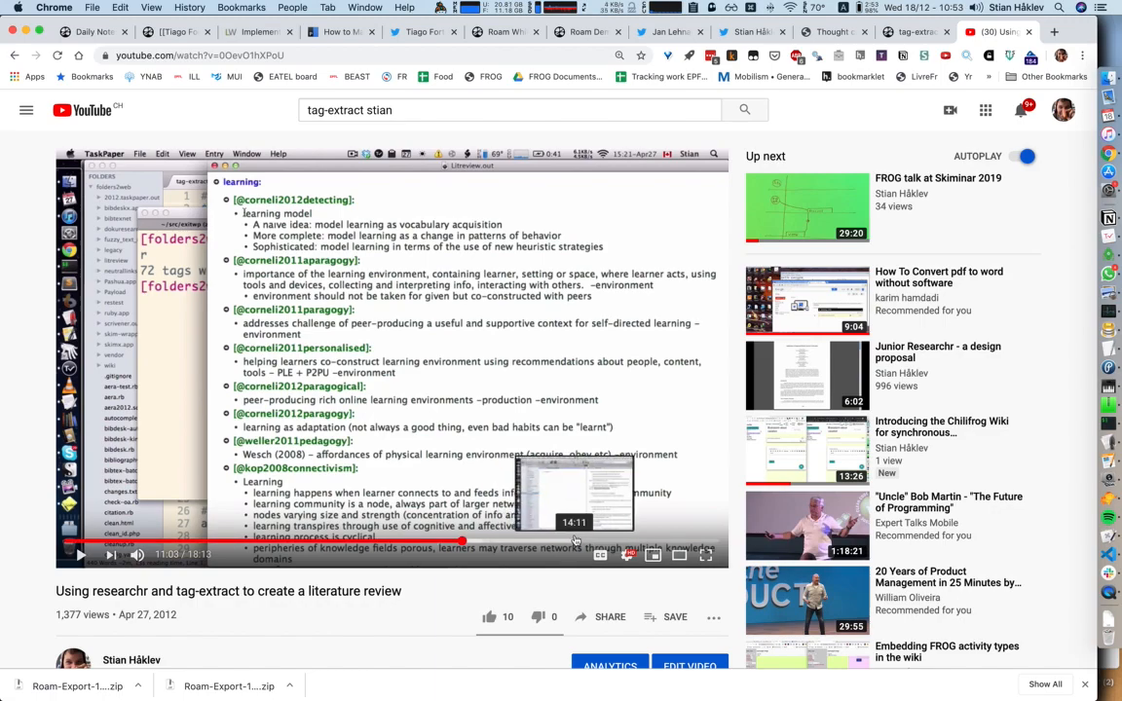
# Jump the video to 14:11, then to 14:26, and let it play toward the end
pyautogui.click(574, 541)
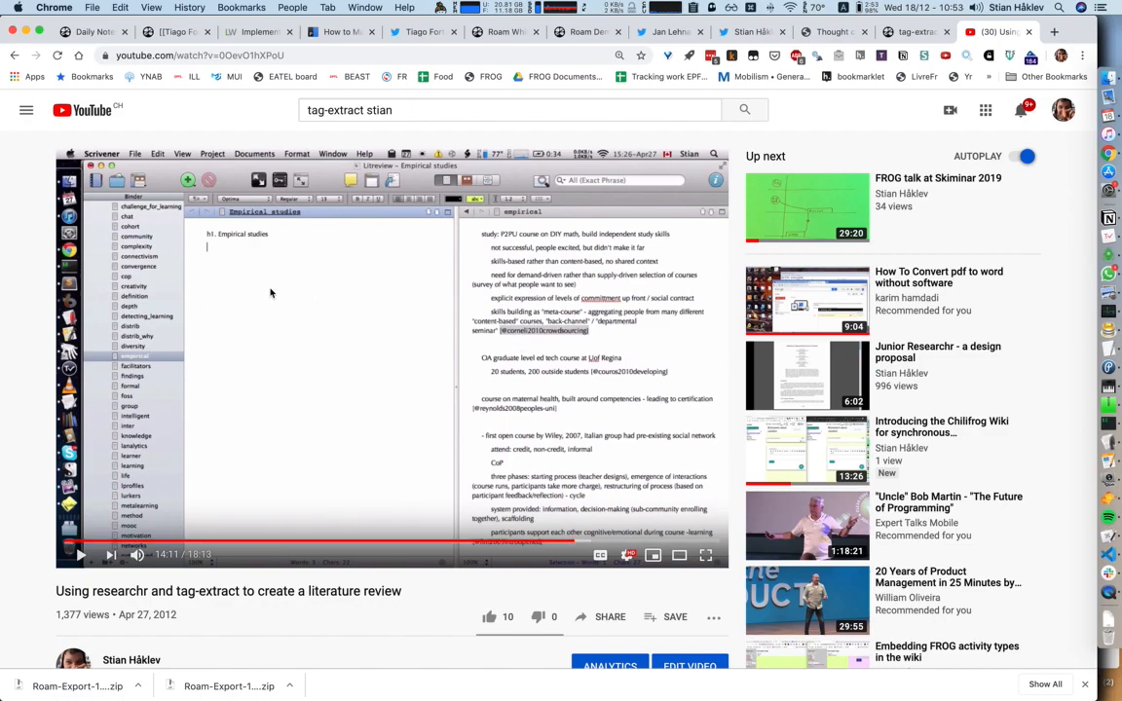
pyautogui.moveTo(590, 243)
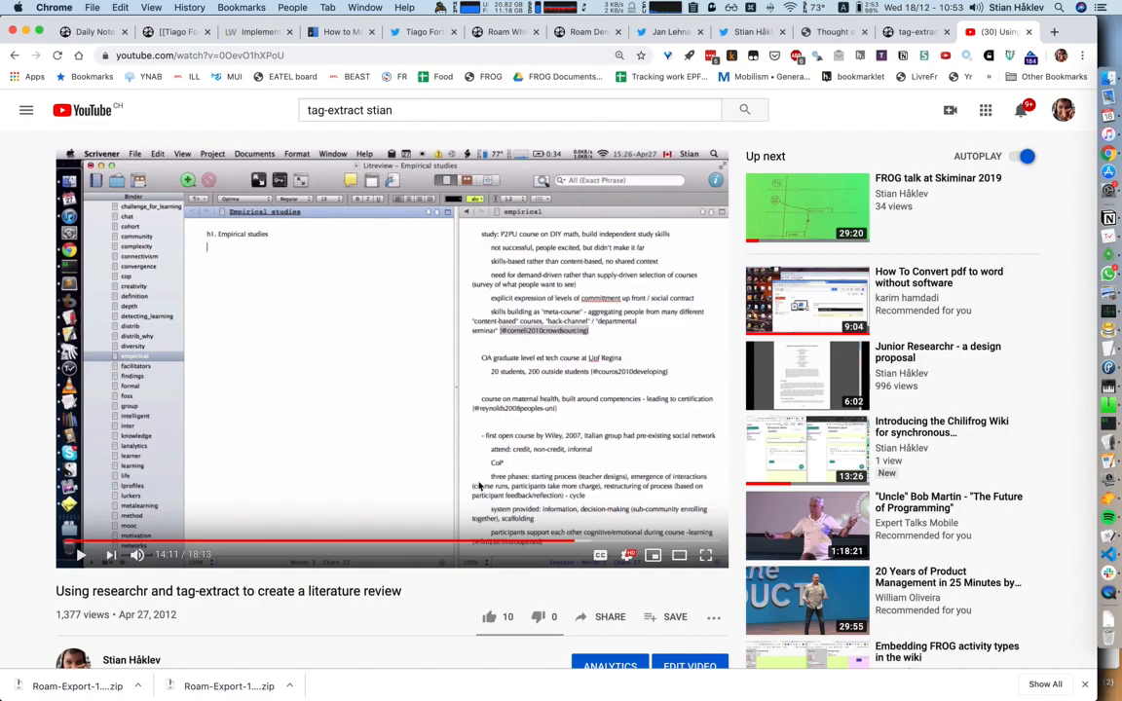
pyautogui.moveTo(582, 543)
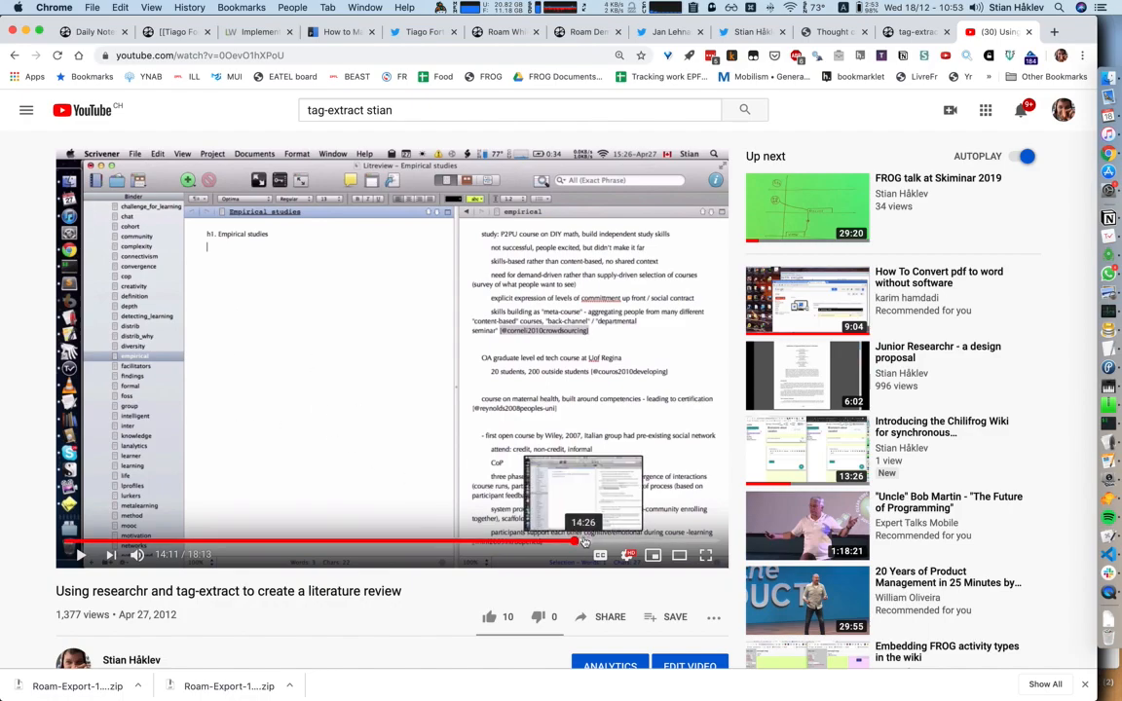
pyautogui.click(625, 544)
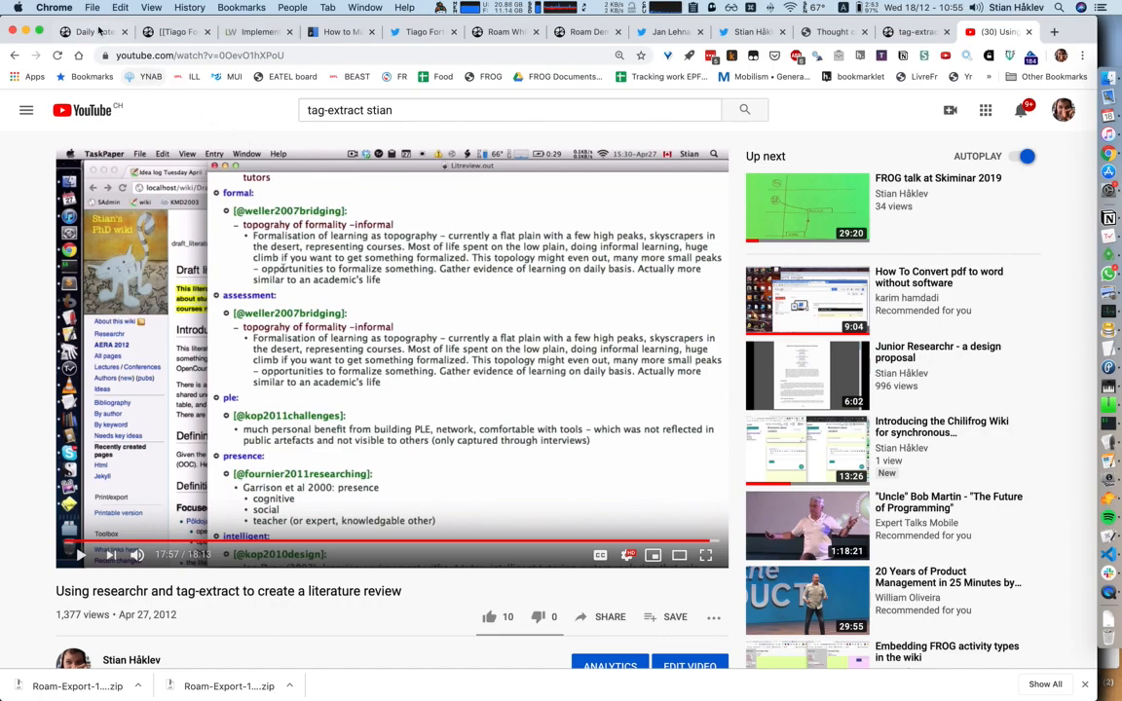
# Switch to Roam's December 18th, 2019 daily notes
pyautogui.click(76, 33)
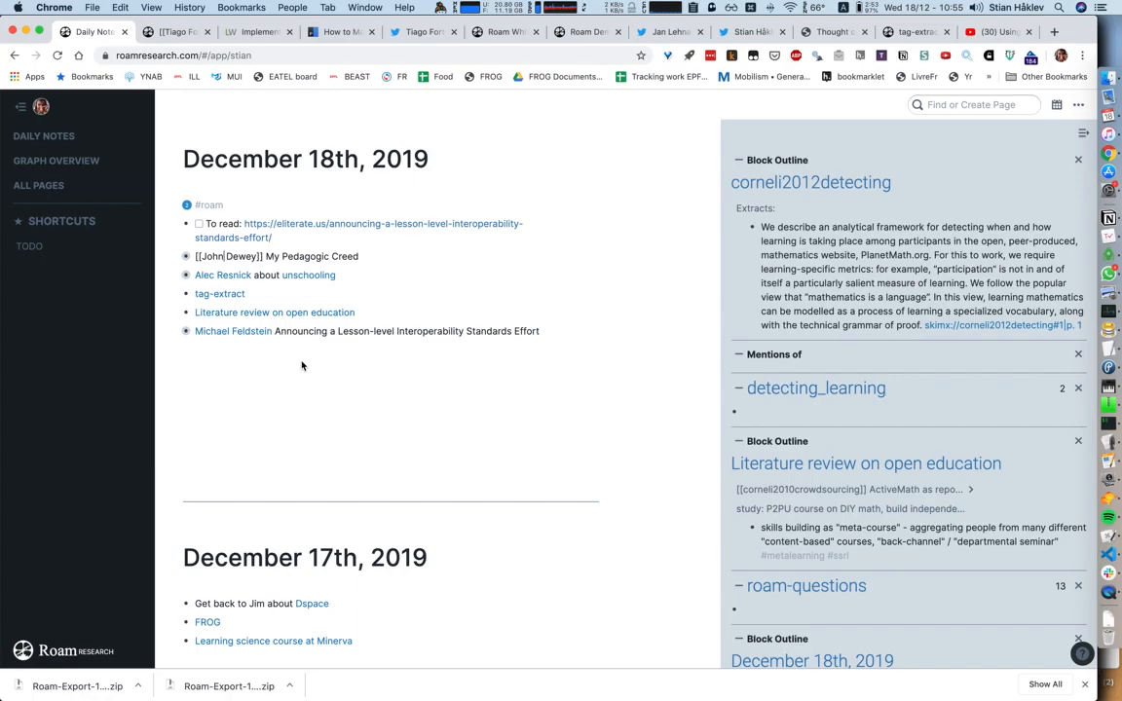
pyautogui.moveTo(305, 355)
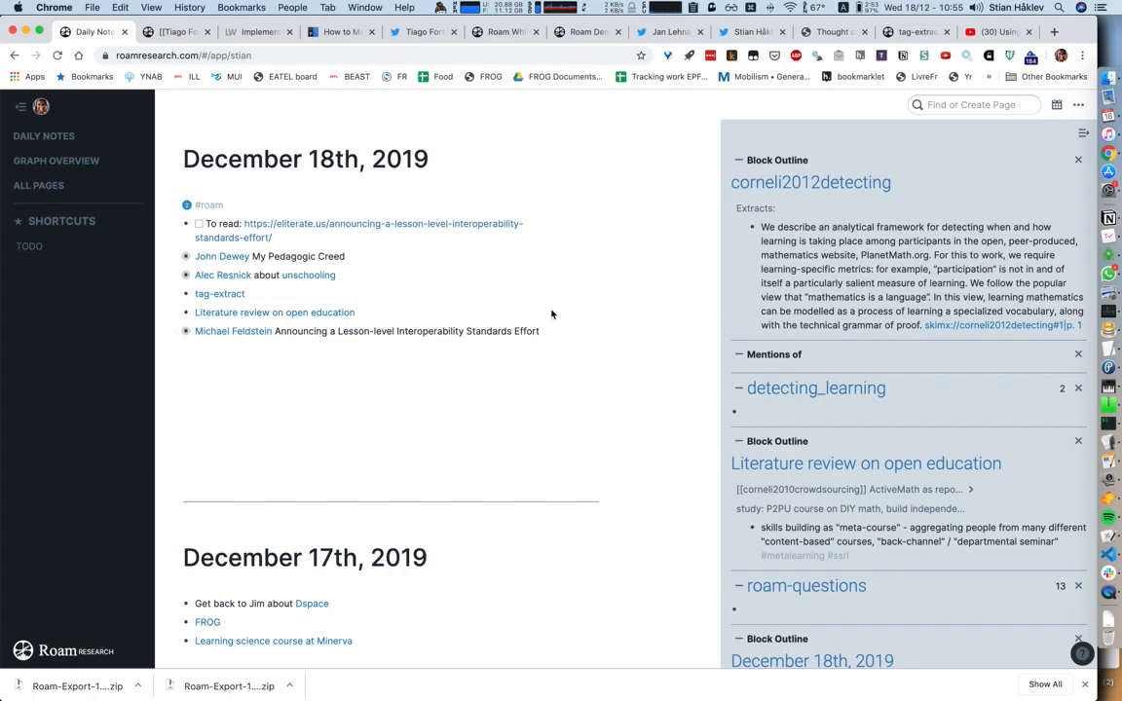
pyautogui.moveTo(445, 313)
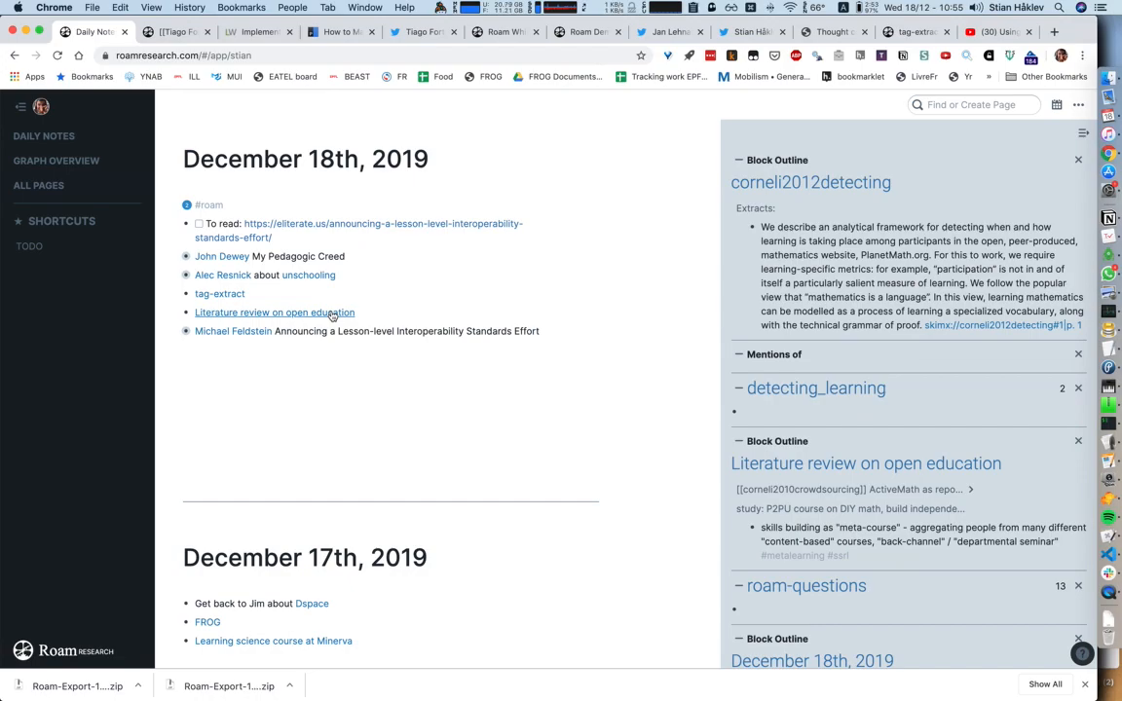
# Open the Literature review on open education page, then return to the tutorial video
pyautogui.click(273, 313)
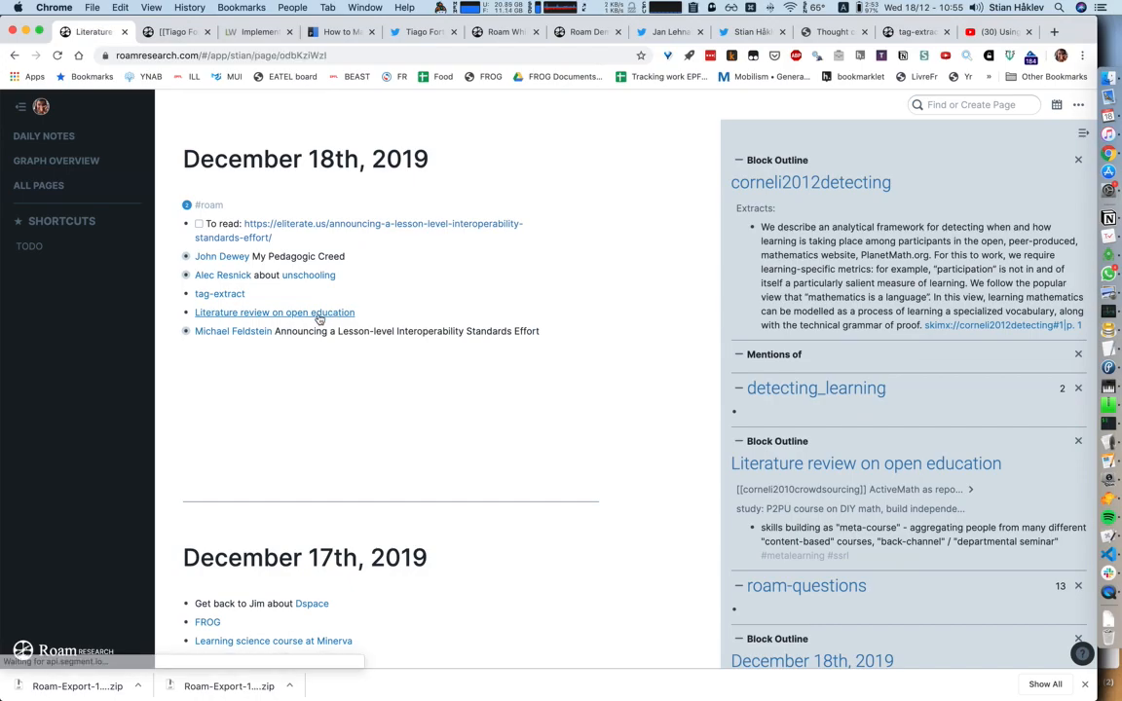
pyautogui.click(274, 312)
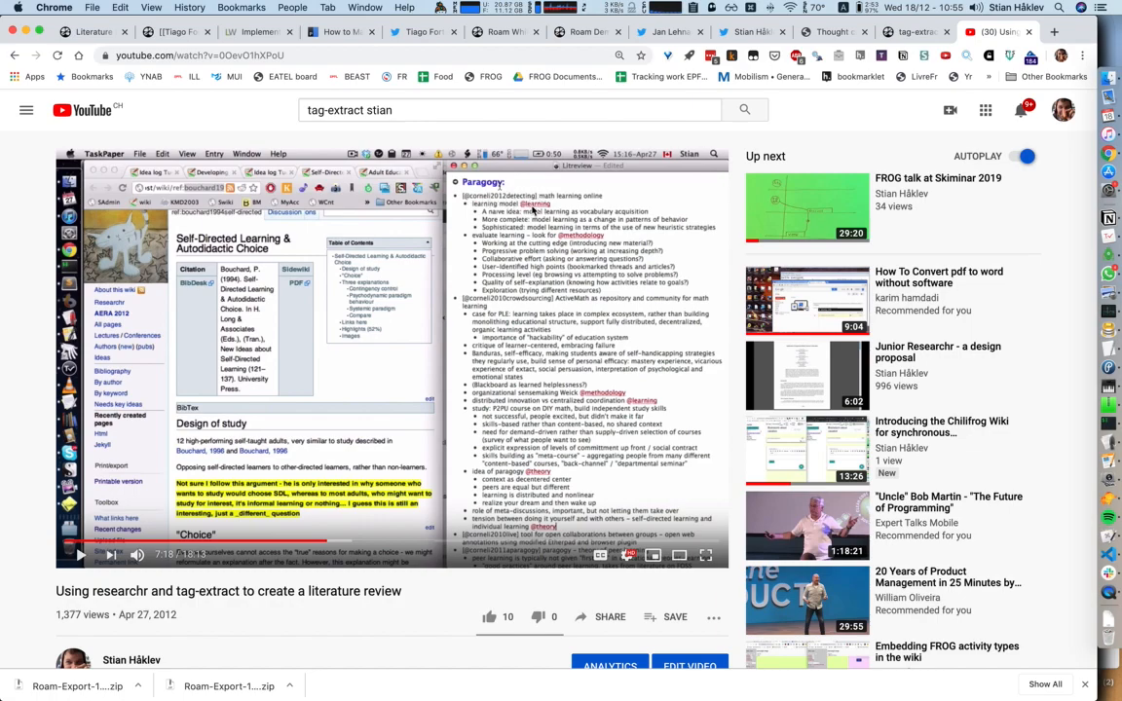
pyautogui.moveTo(575, 241)
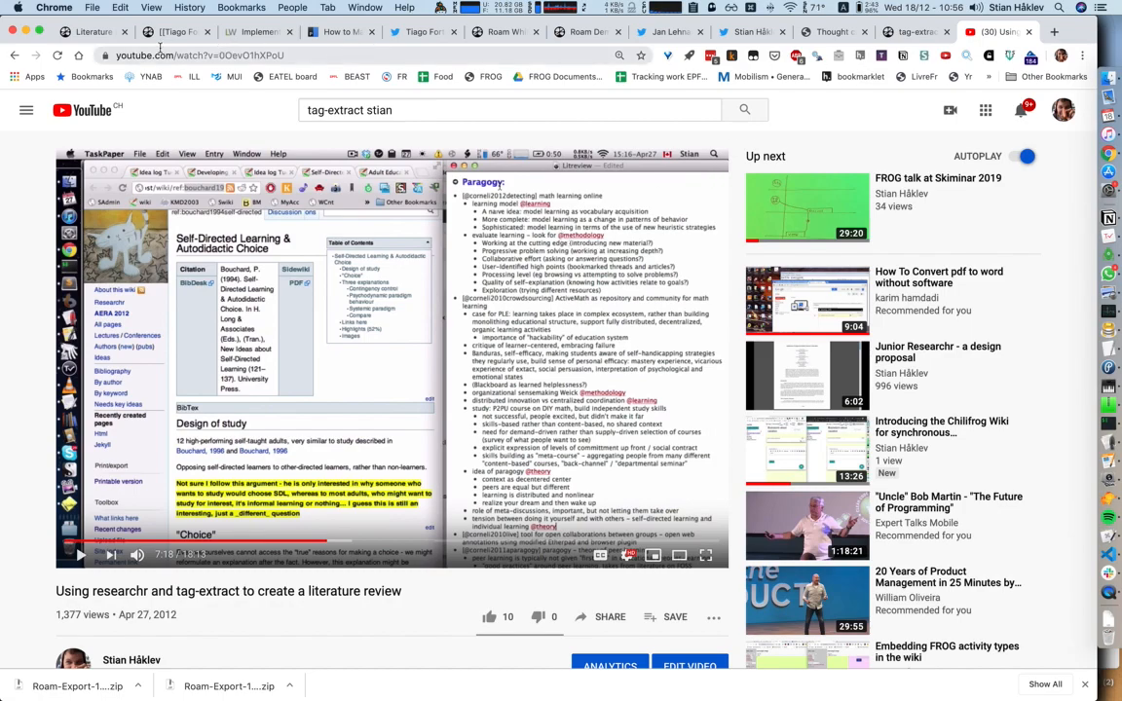
# Return to the Literature review on open education page in Roam
pyautogui.click(94, 31)
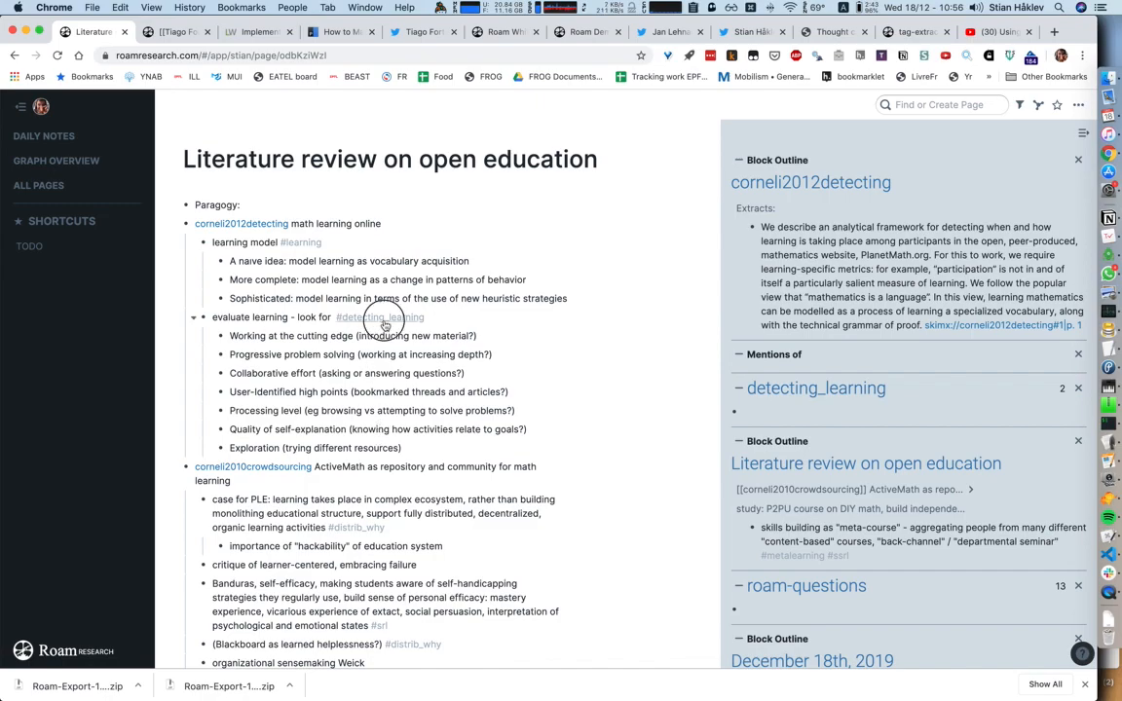
pyautogui.click(379, 317)
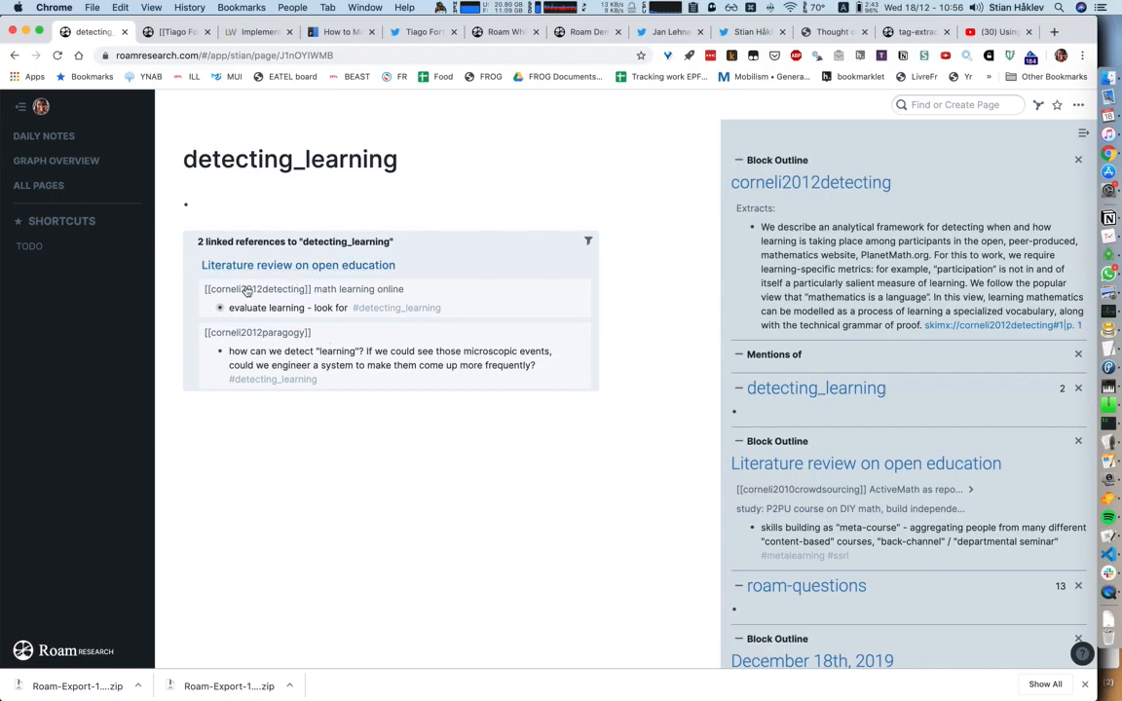
pyautogui.moveTo(283, 333)
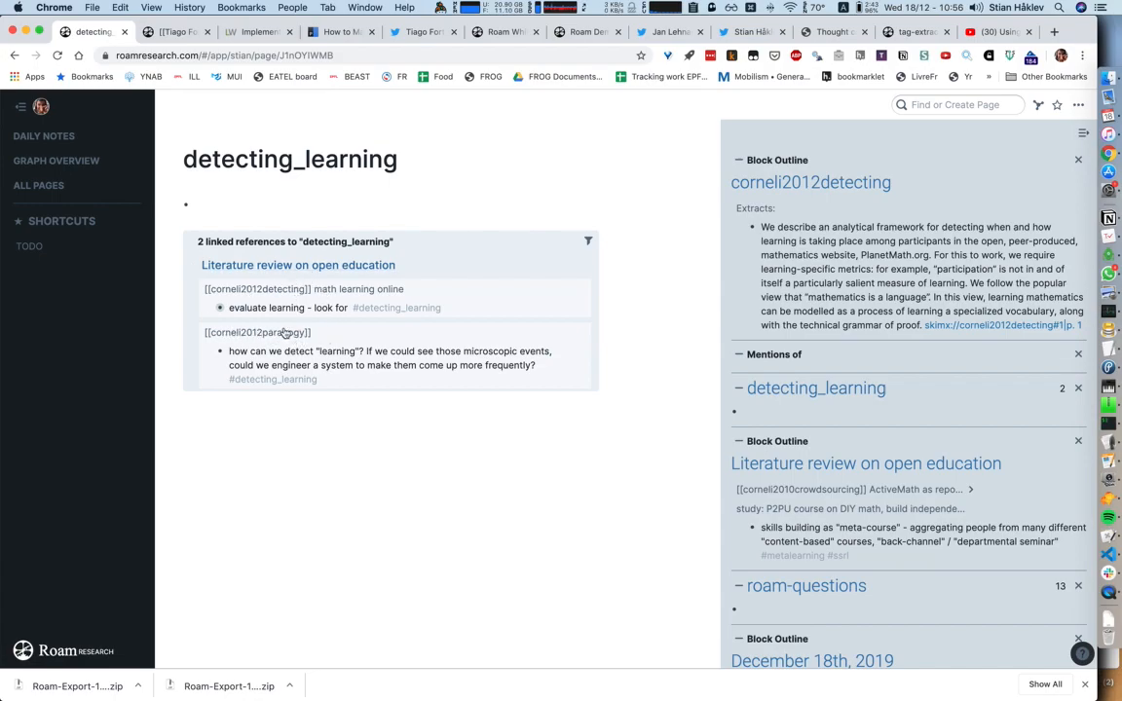
pyautogui.moveTo(285, 290)
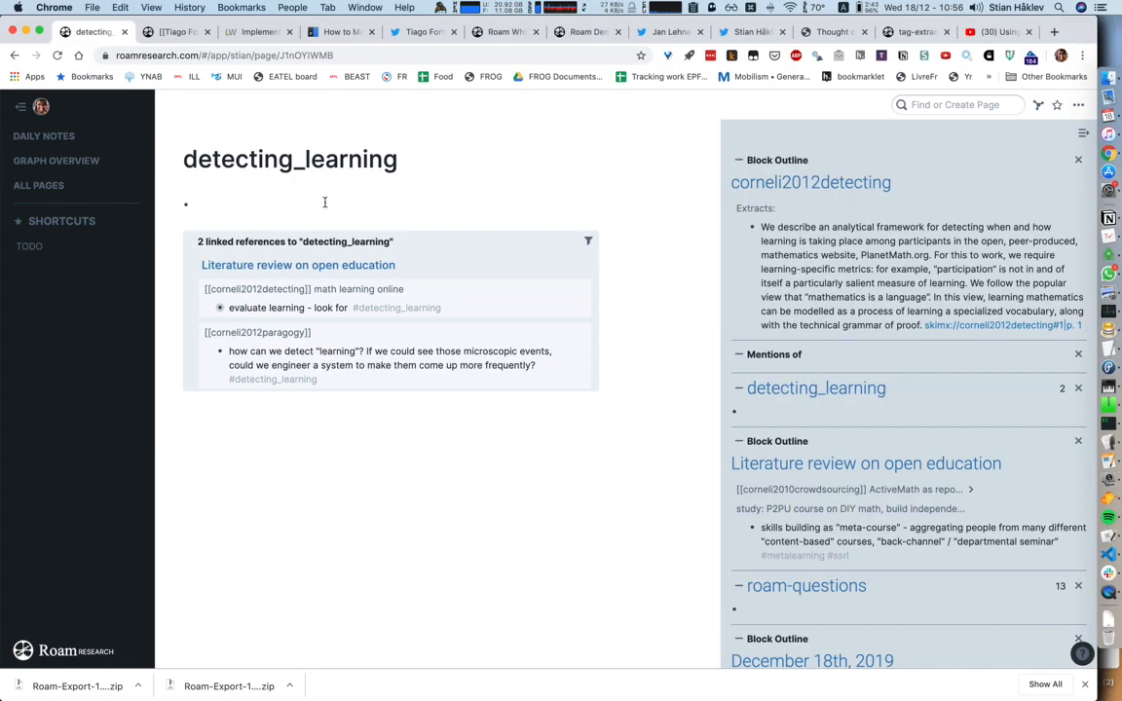
pyautogui.moveTo(263, 209)
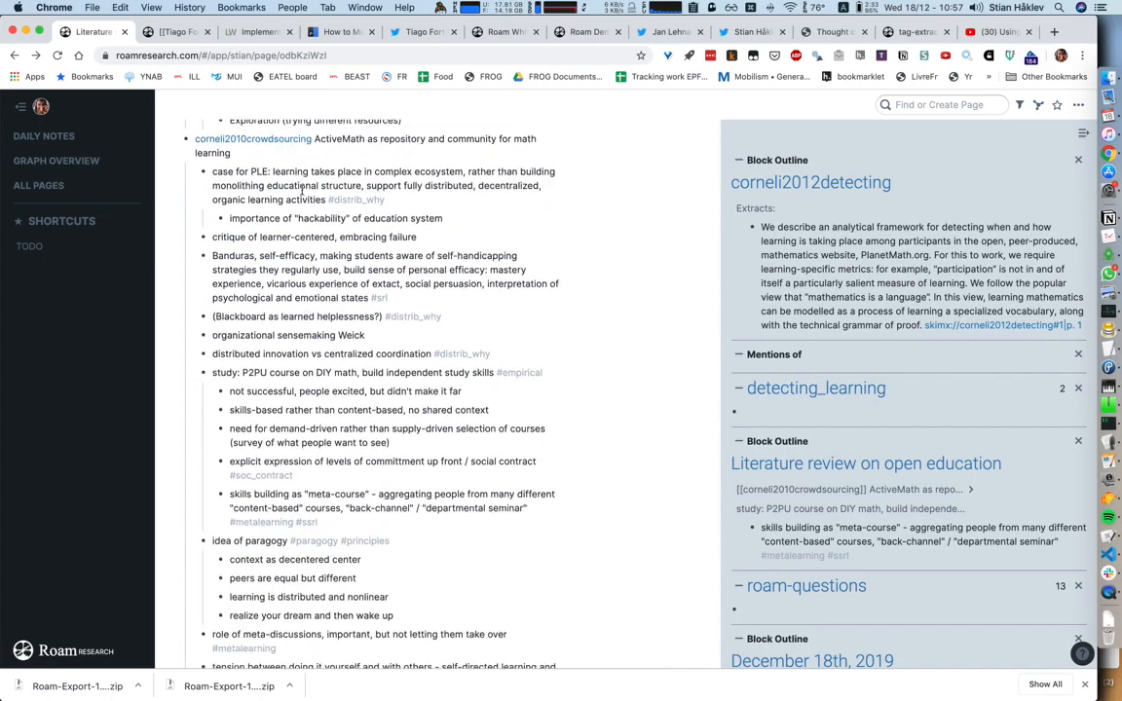
# On the metalearning page, expand the first linked reference's full corneli2010crowdsourcing outline
pyautogui.scroll(-3)
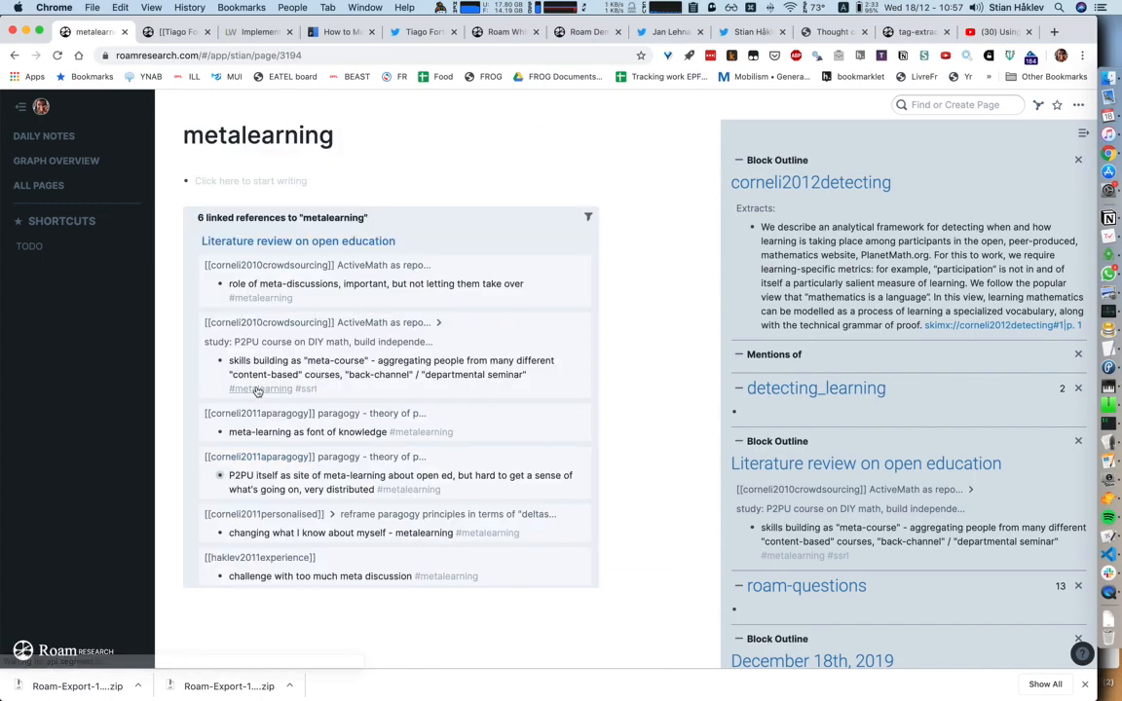
pyautogui.moveTo(285, 412)
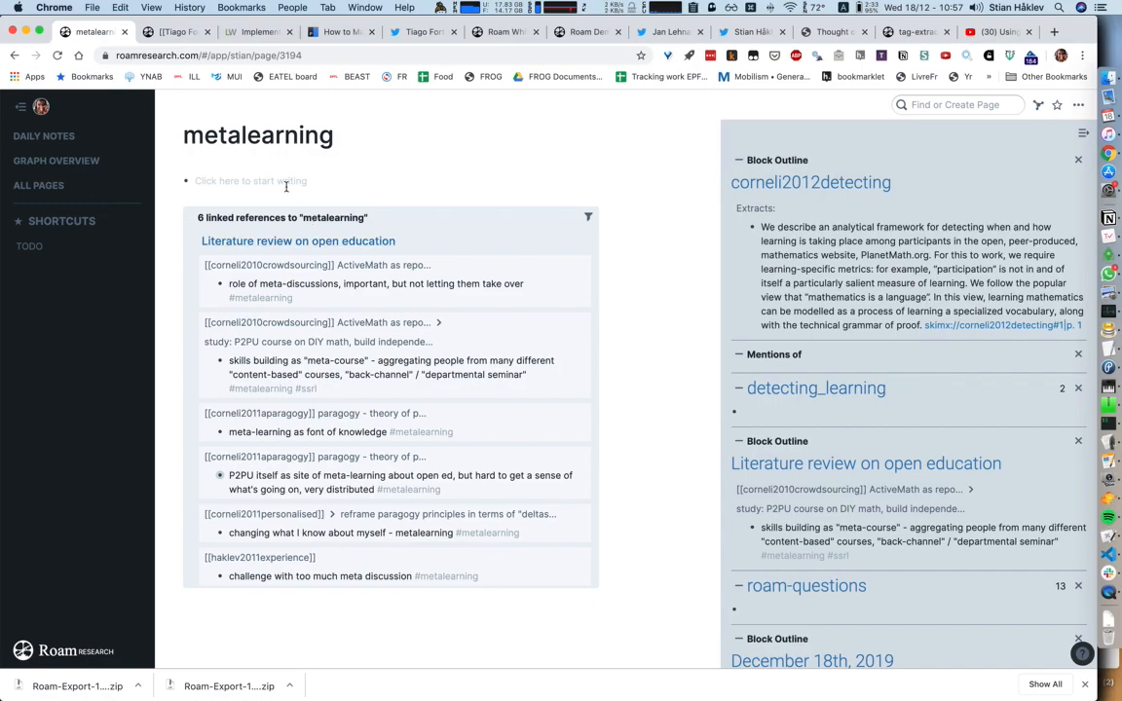
pyautogui.moveTo(297, 229)
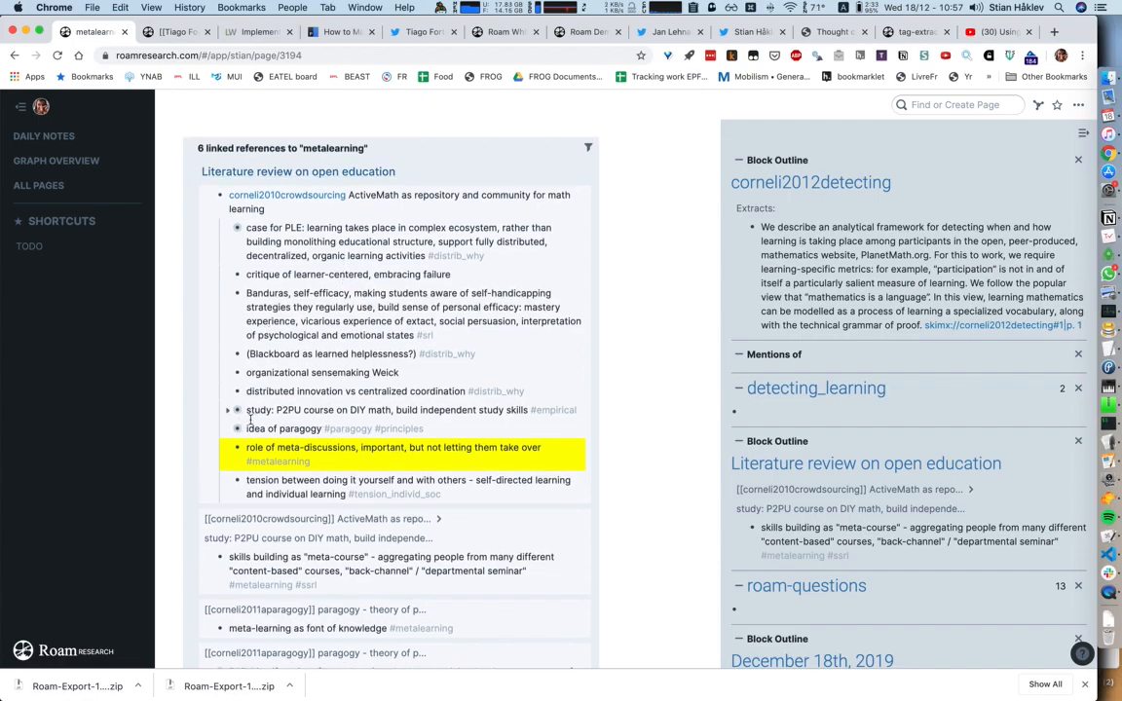
pyautogui.click(229, 429)
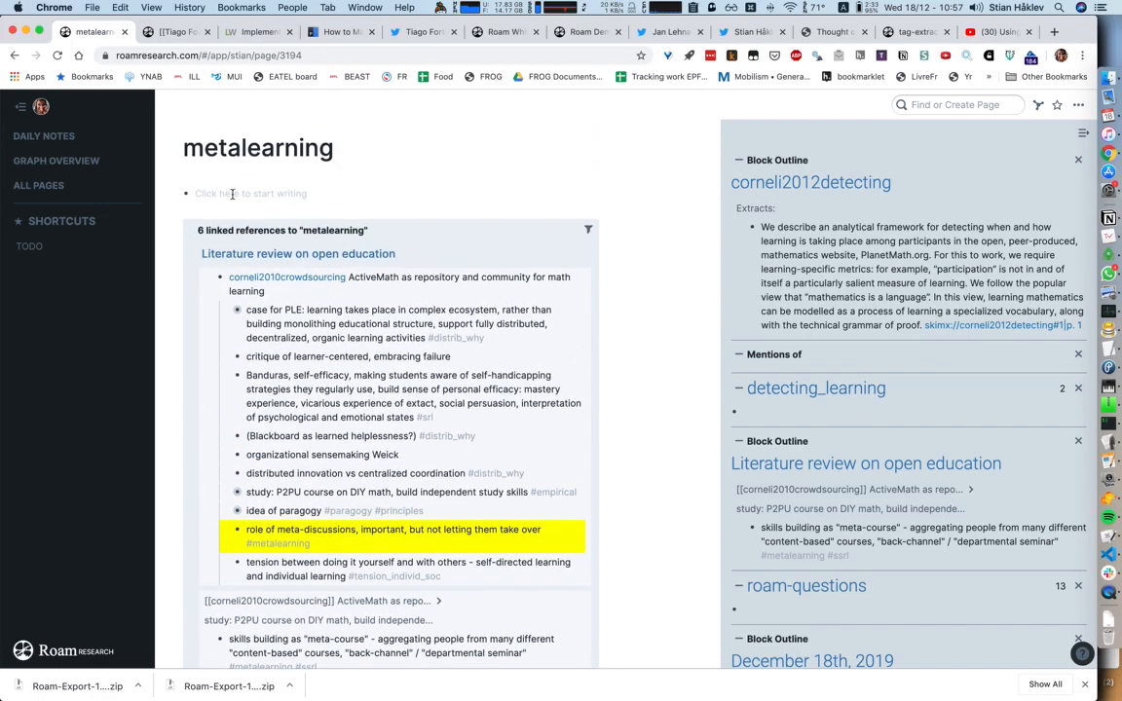
pyautogui.moveTo(278, 199)
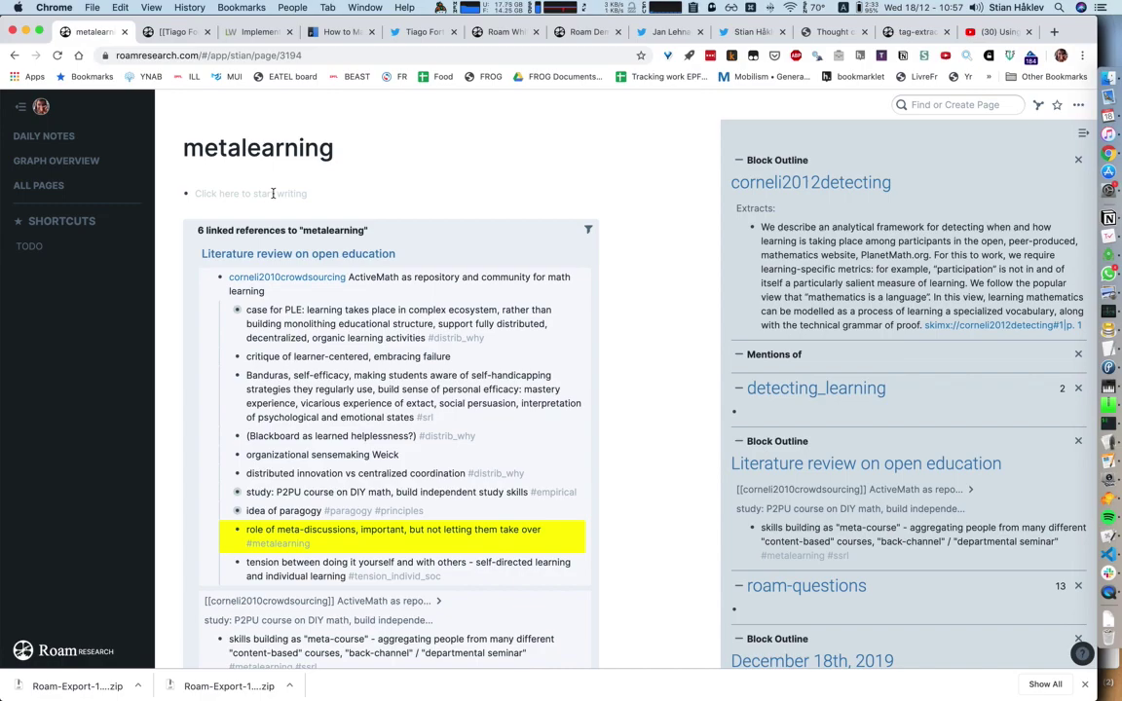
# Create the page 'An article about metalearning' and open metalearning in the sidebar
pyautogui.write('An article')
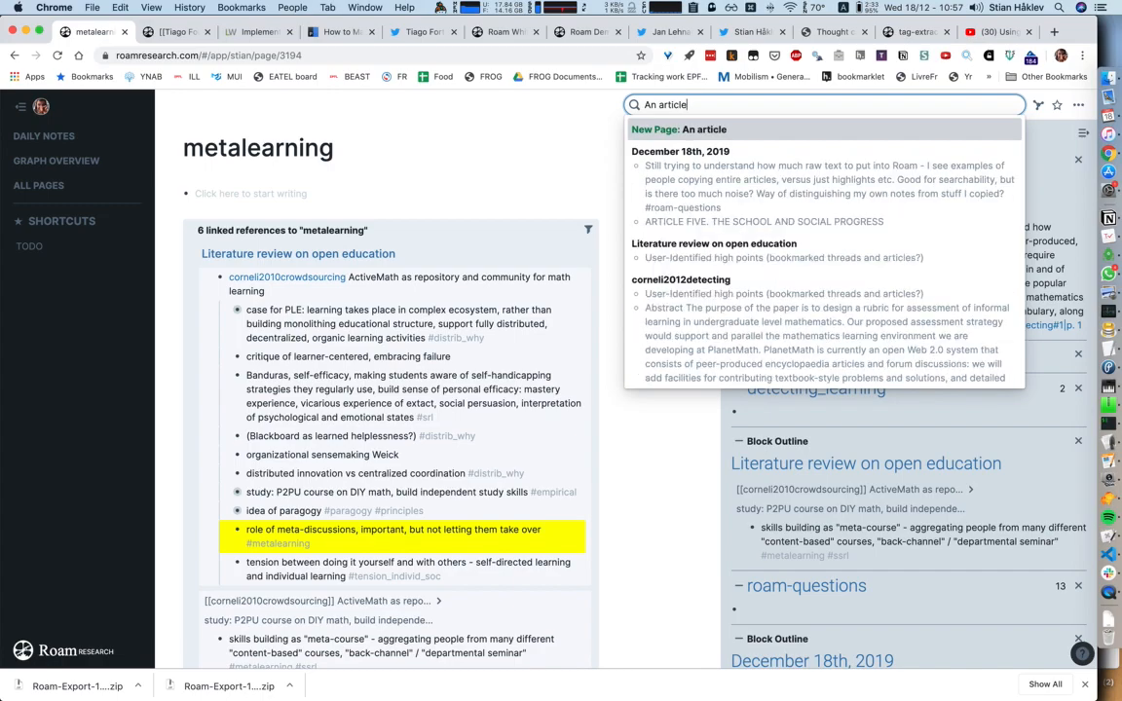
pyautogui.click(681, 130)
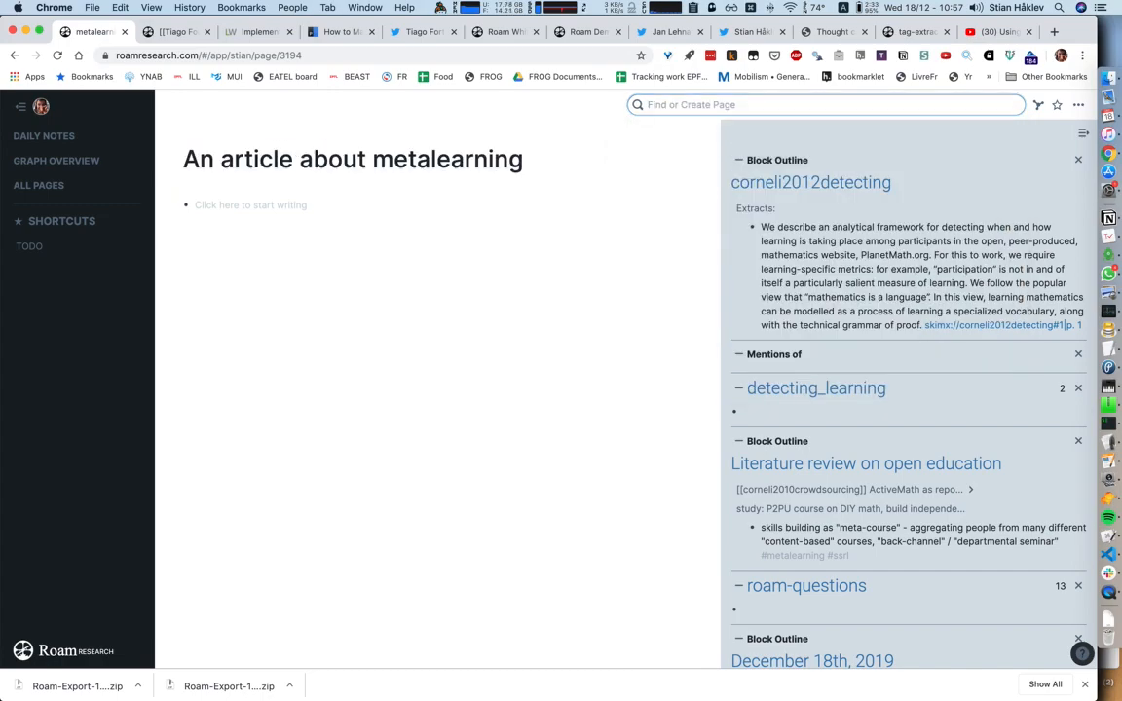
pyautogui.click(250, 205)
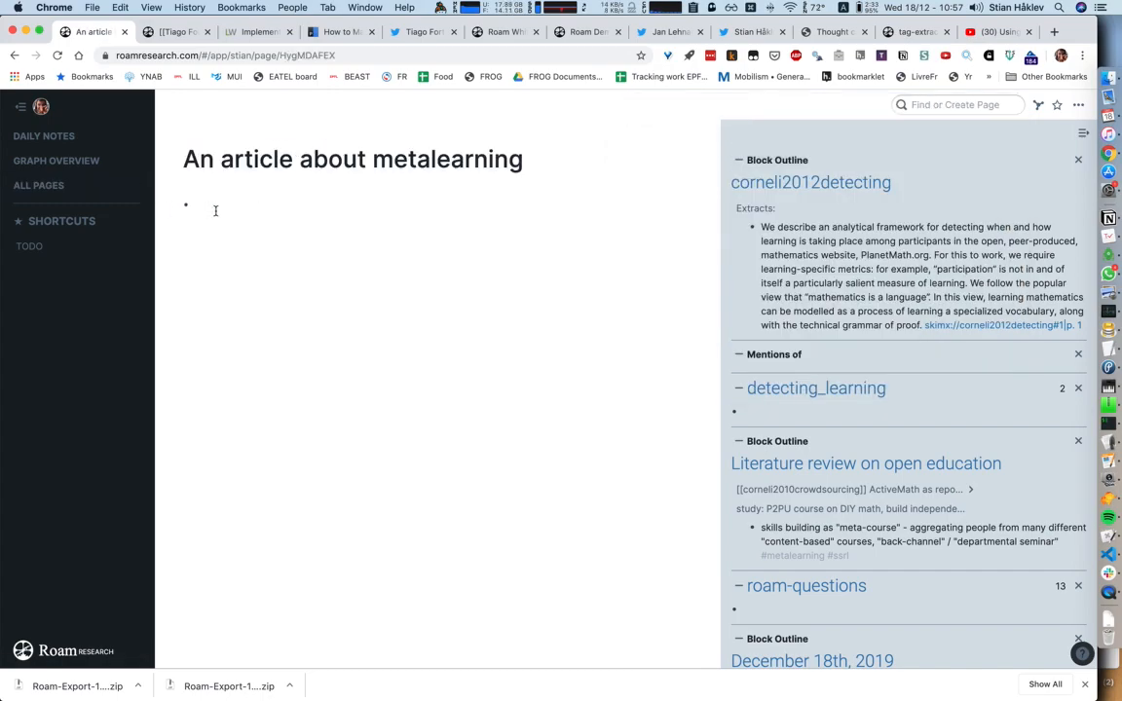
pyautogui.write('metal')
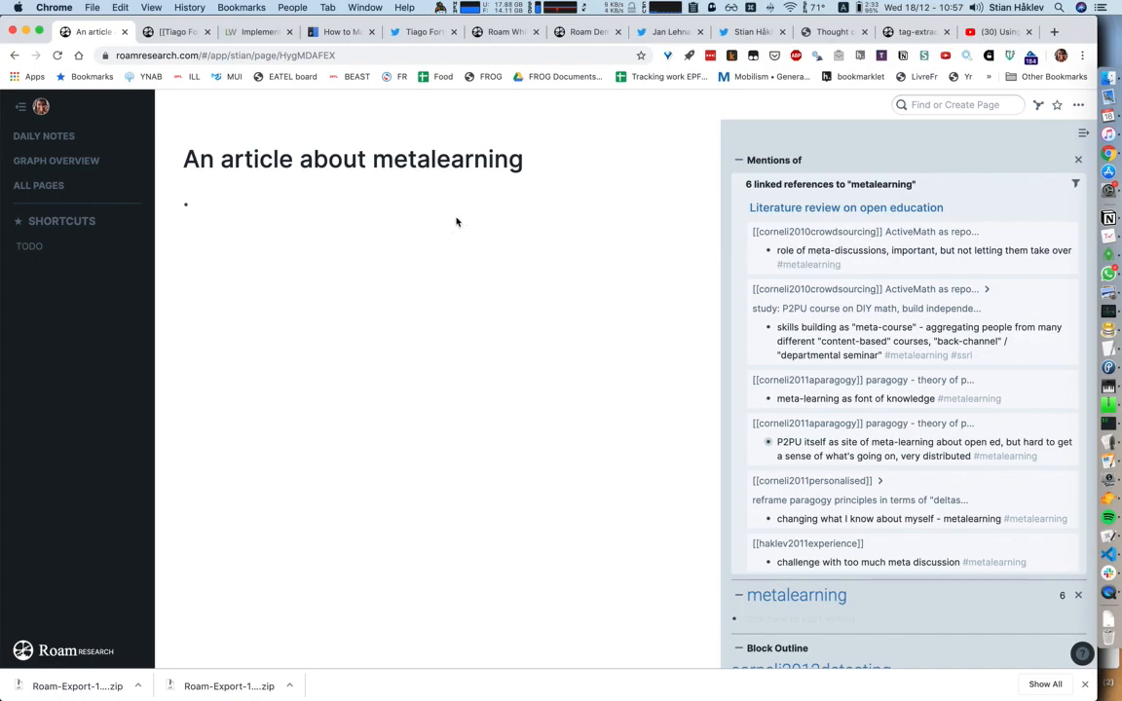
# Write 'The role of meta discussions was mentioned in' with a corneli2010crowdsourcing link
pyautogui.write('The')
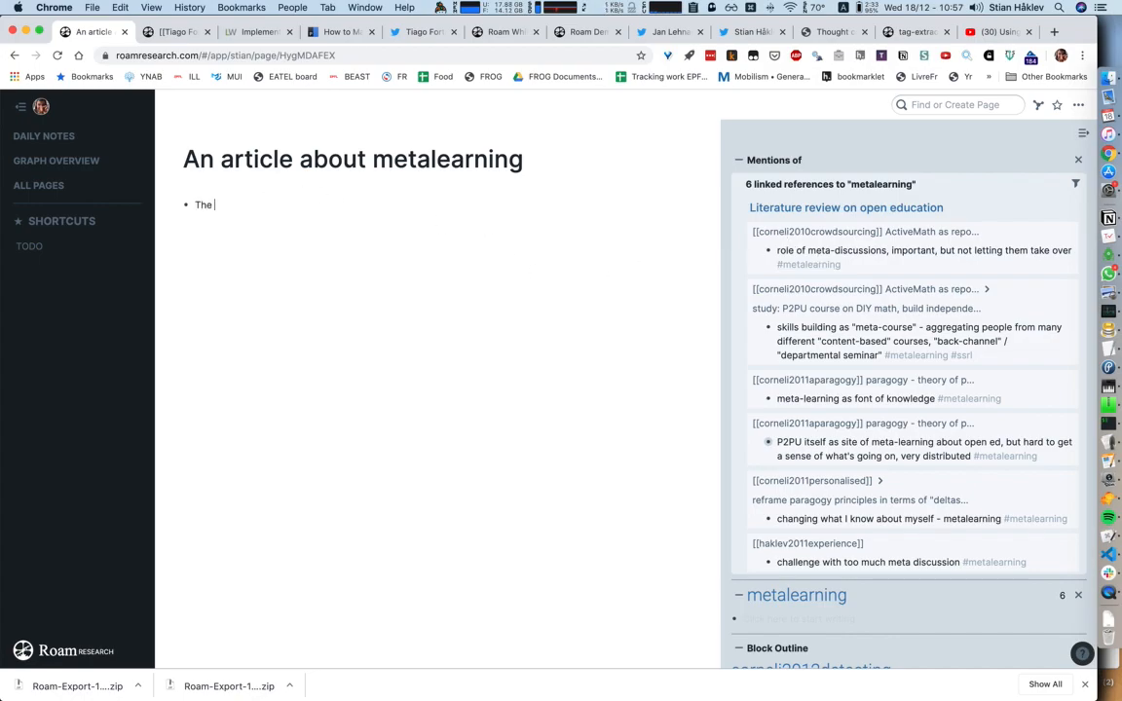
pyautogui.write('role of meta discussions was mentioned in [[corneli')
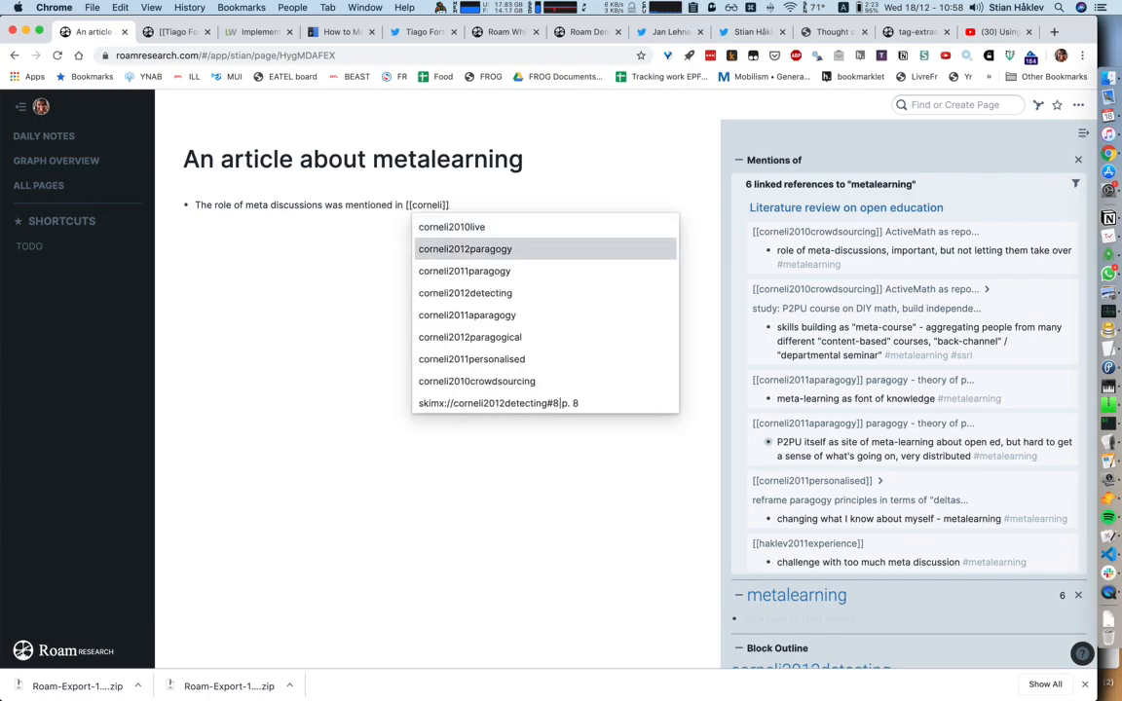
pyautogui.moveTo(476, 380)
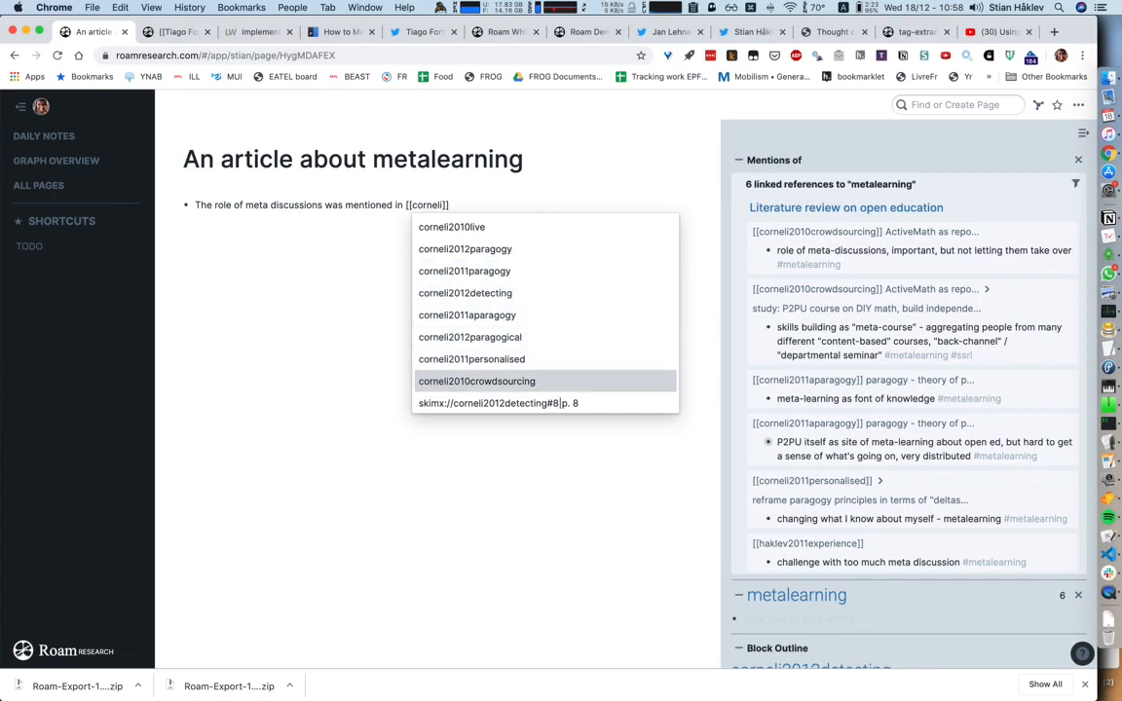
pyautogui.click(476, 381)
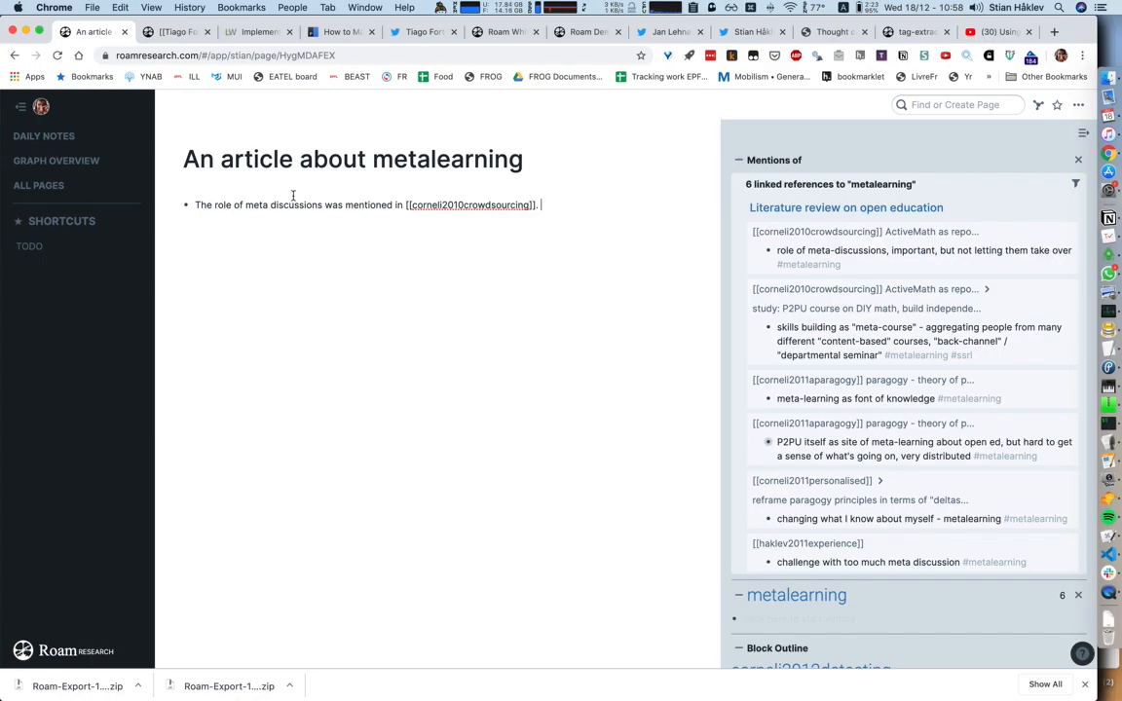
pyautogui.moveTo(377, 221)
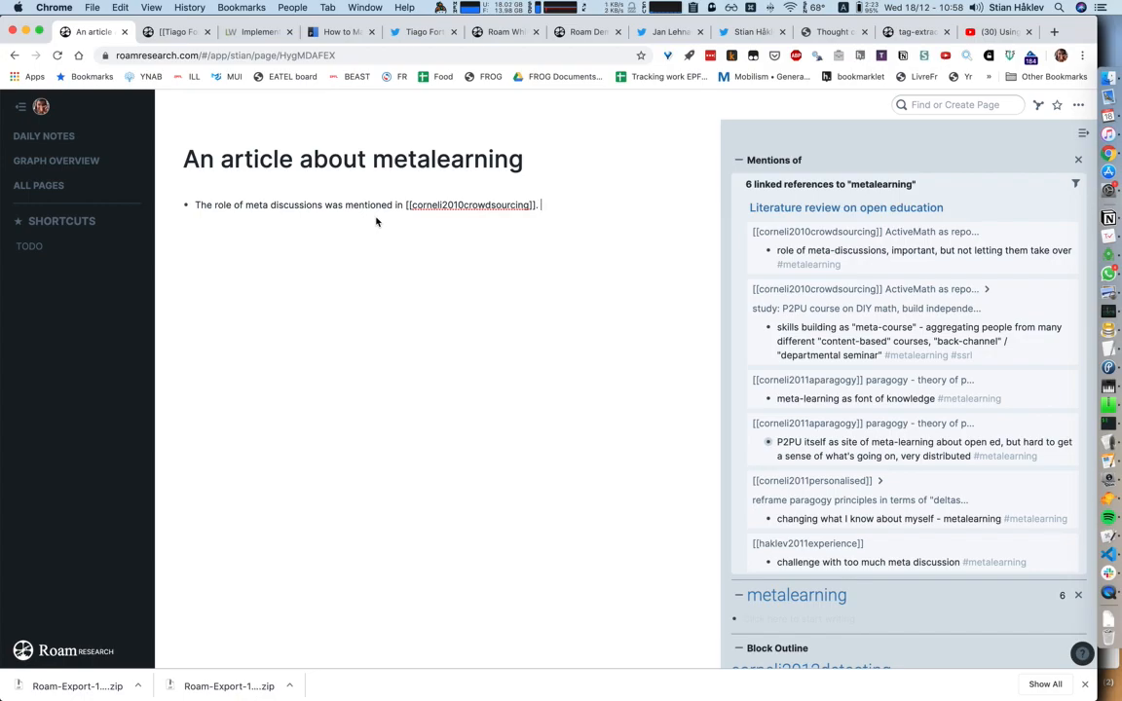
pyautogui.moveTo(620, 146)
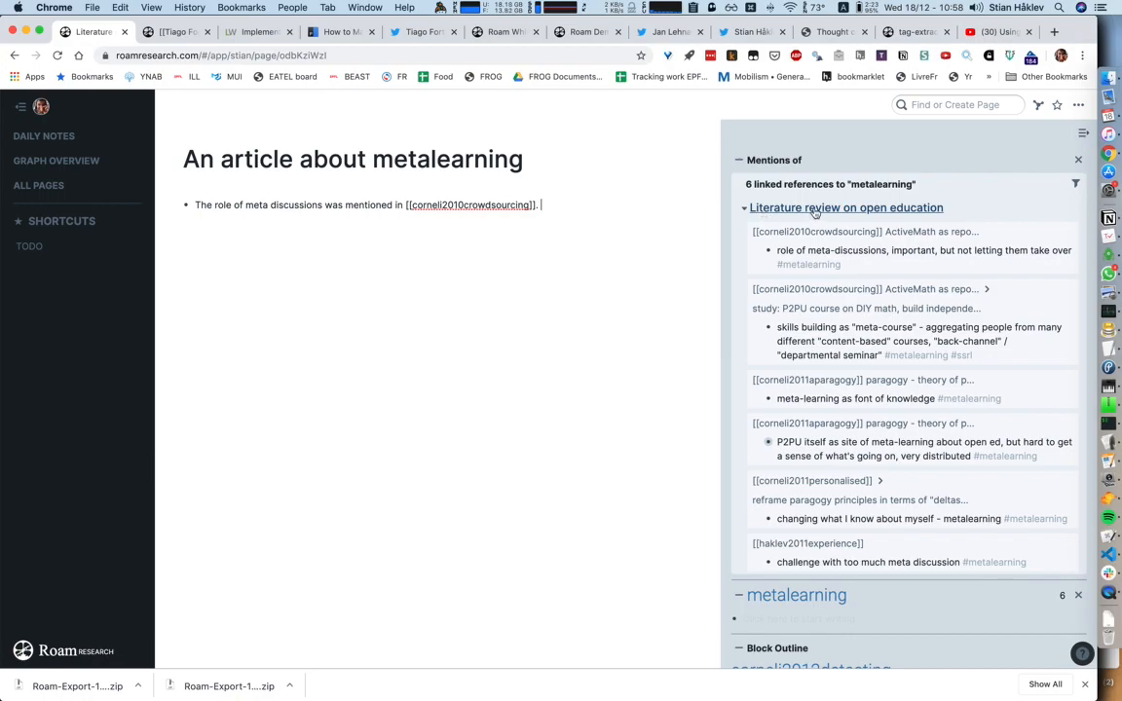
pyautogui.click(845, 208)
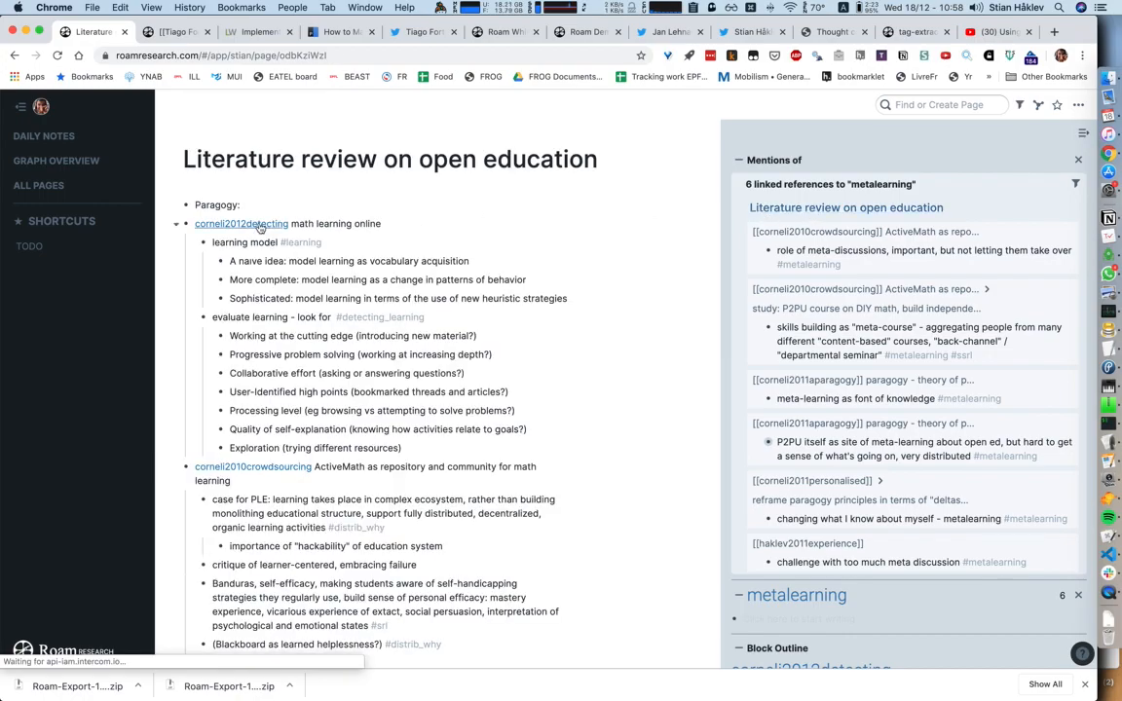
pyautogui.click(241, 223)
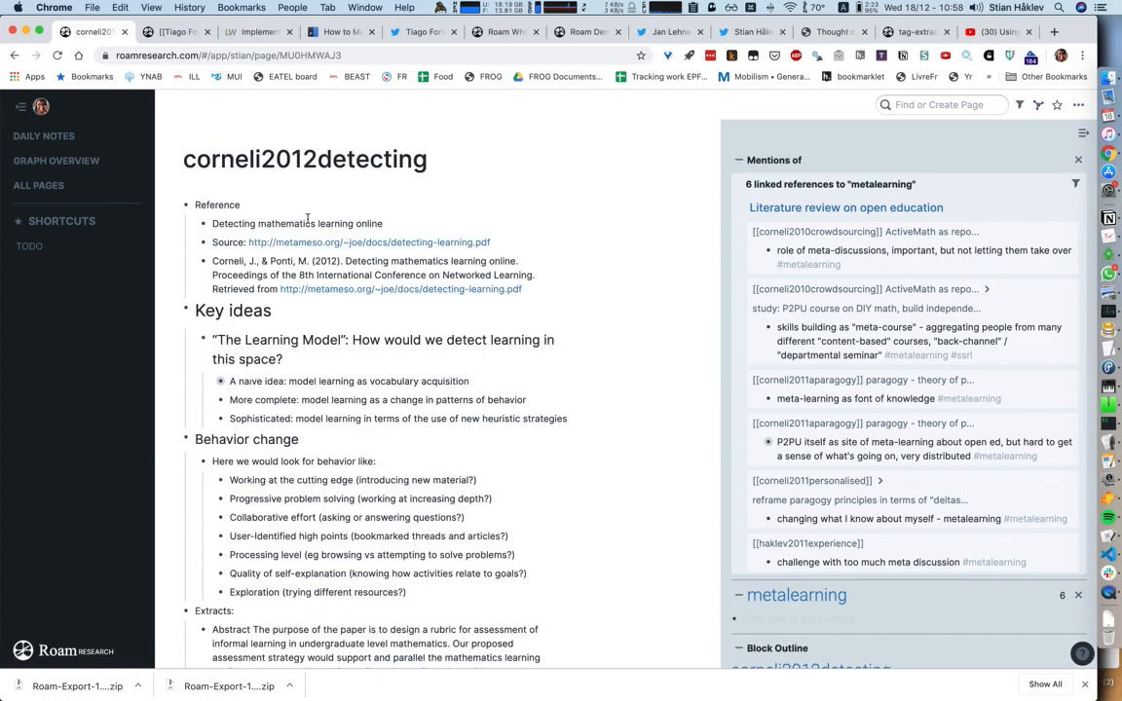
pyautogui.moveTo(311, 241)
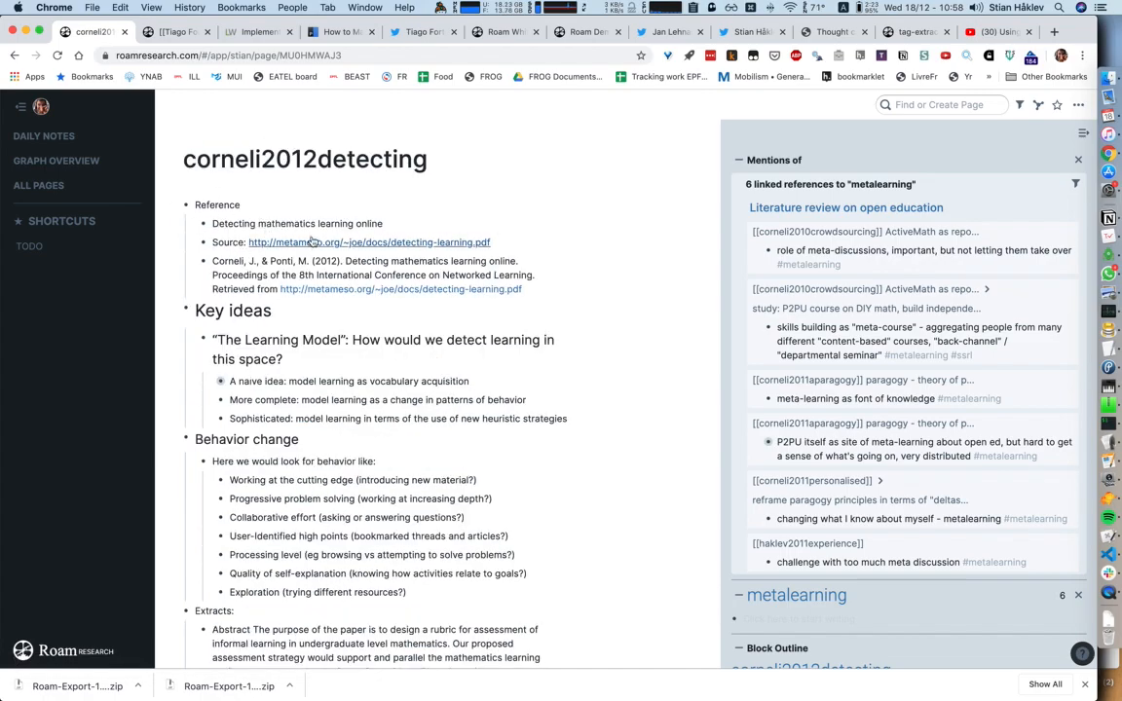
pyautogui.scroll(-3)
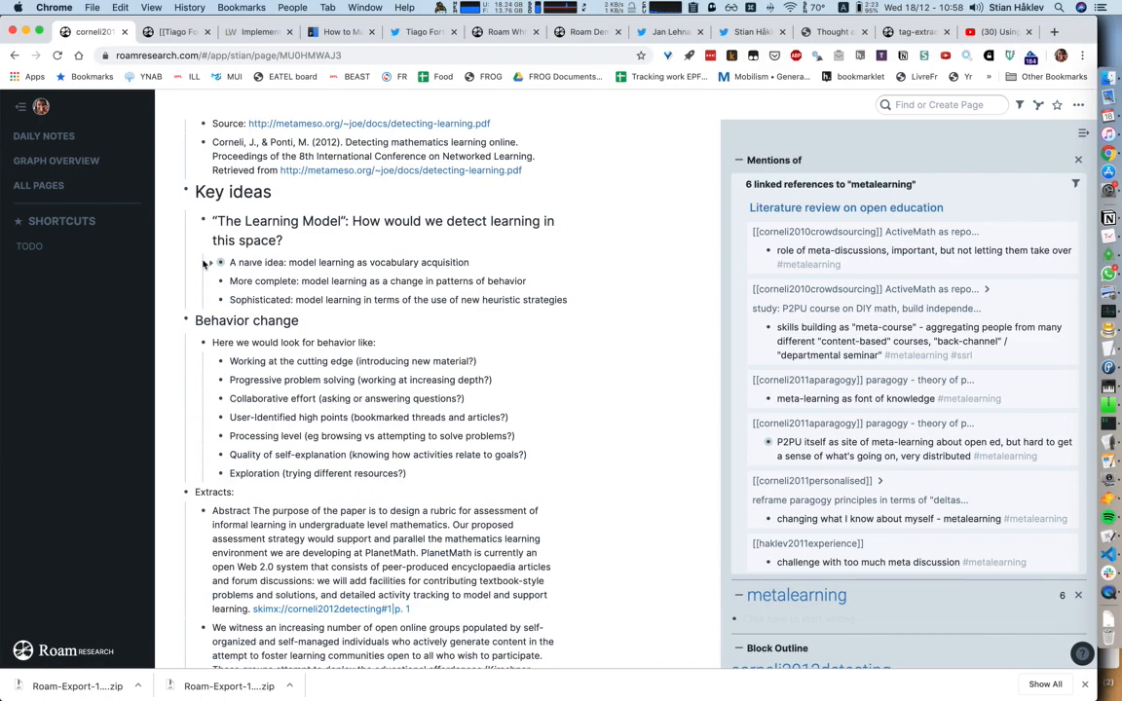
pyautogui.scroll(-3)
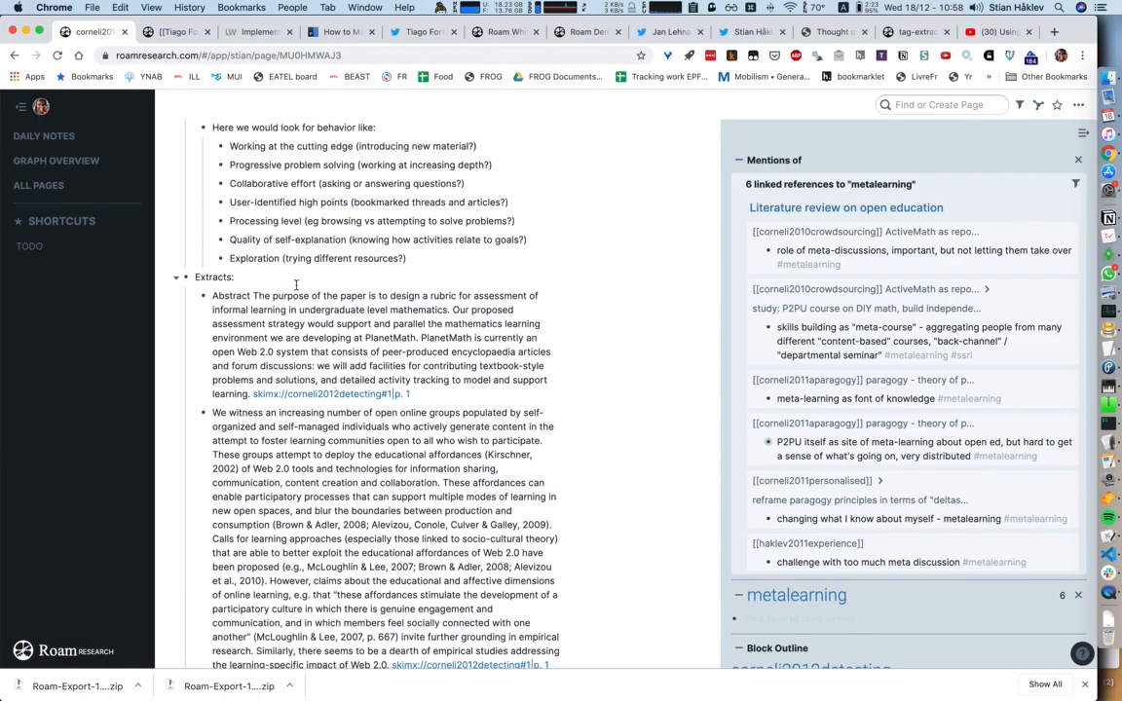
pyautogui.scroll(-3)
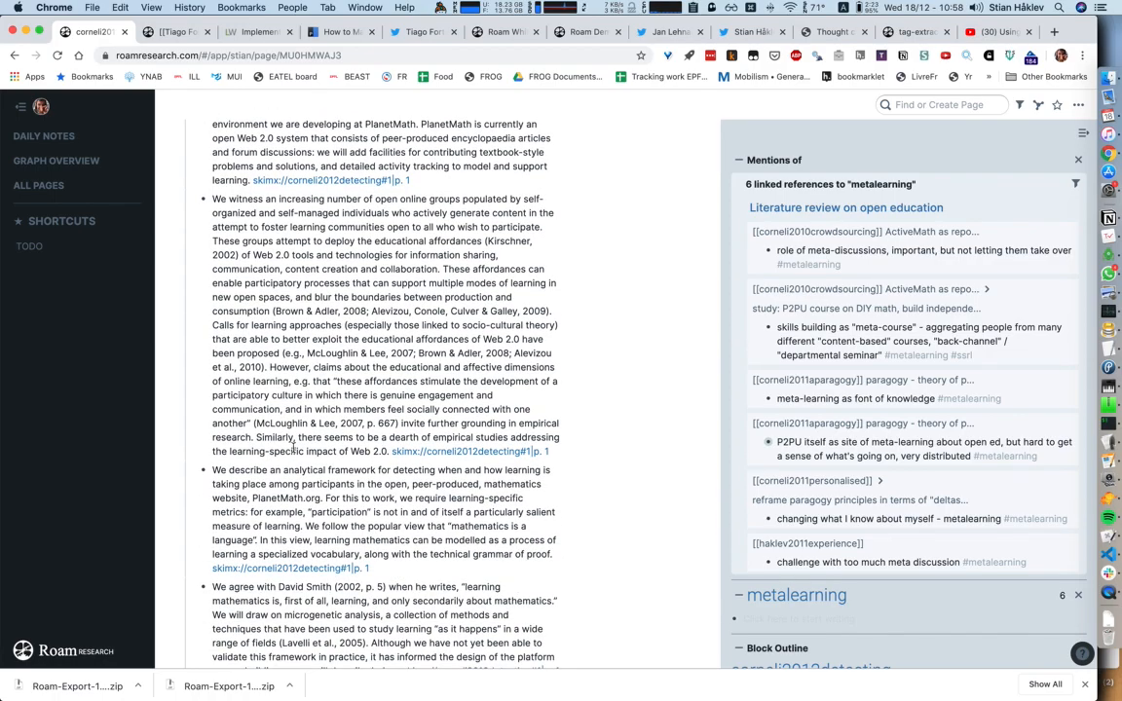
pyautogui.scroll(-3)
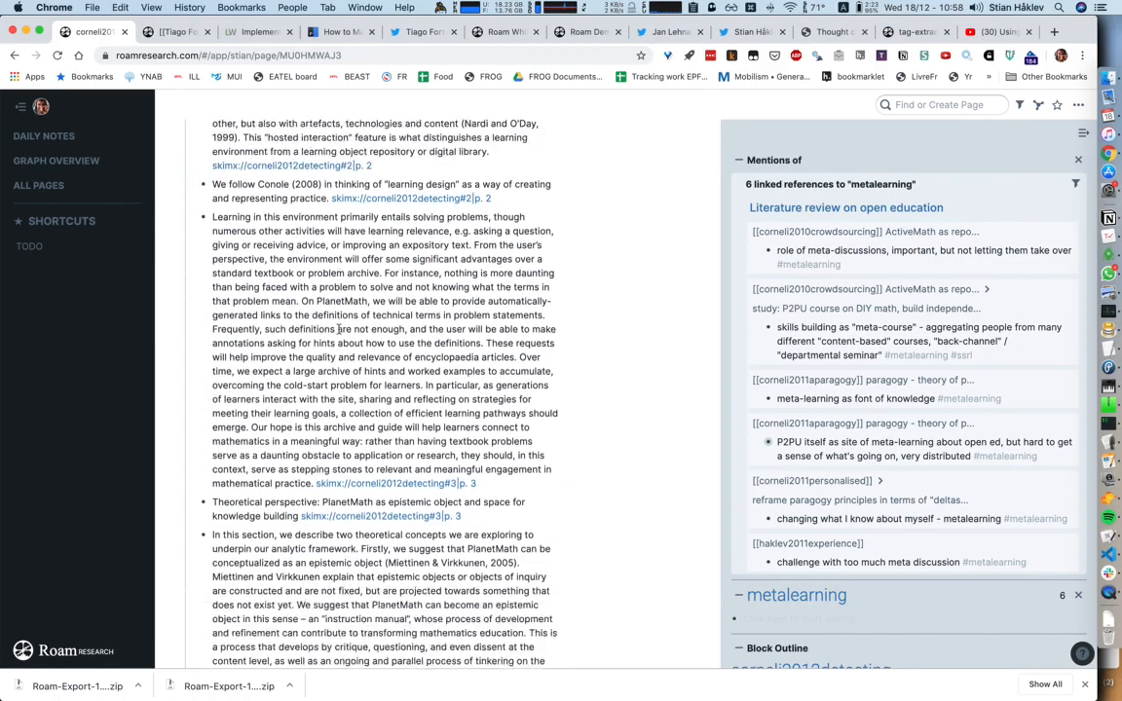
pyautogui.scroll(-3)
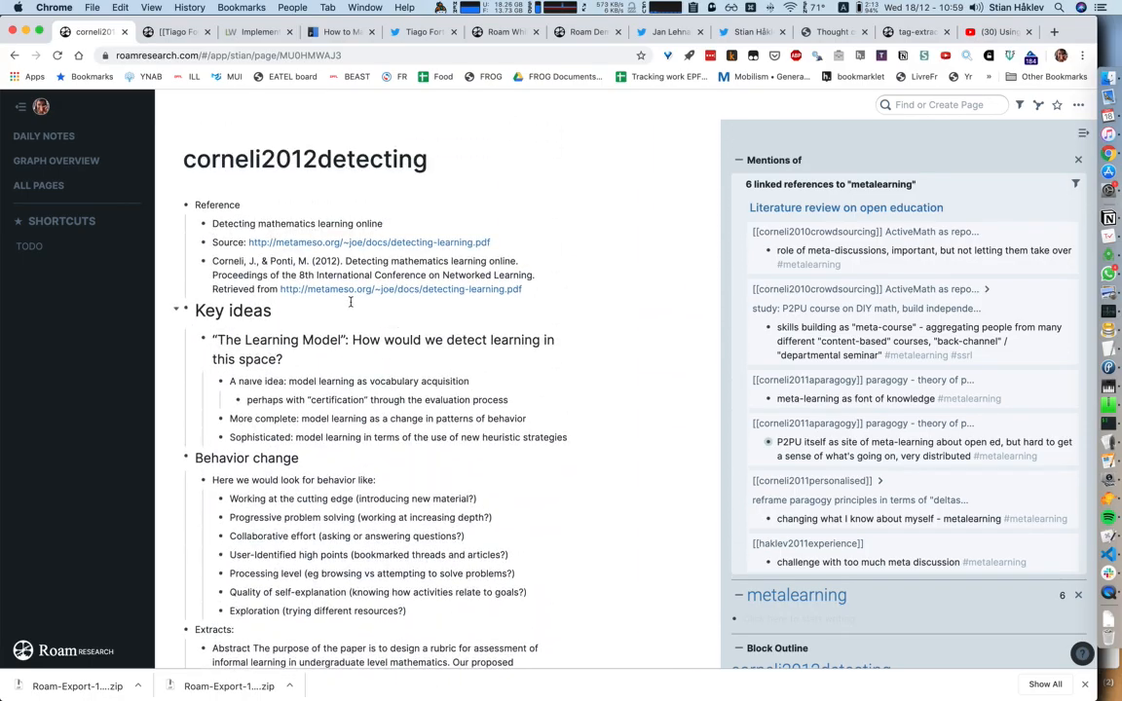
pyautogui.moveTo(315, 302)
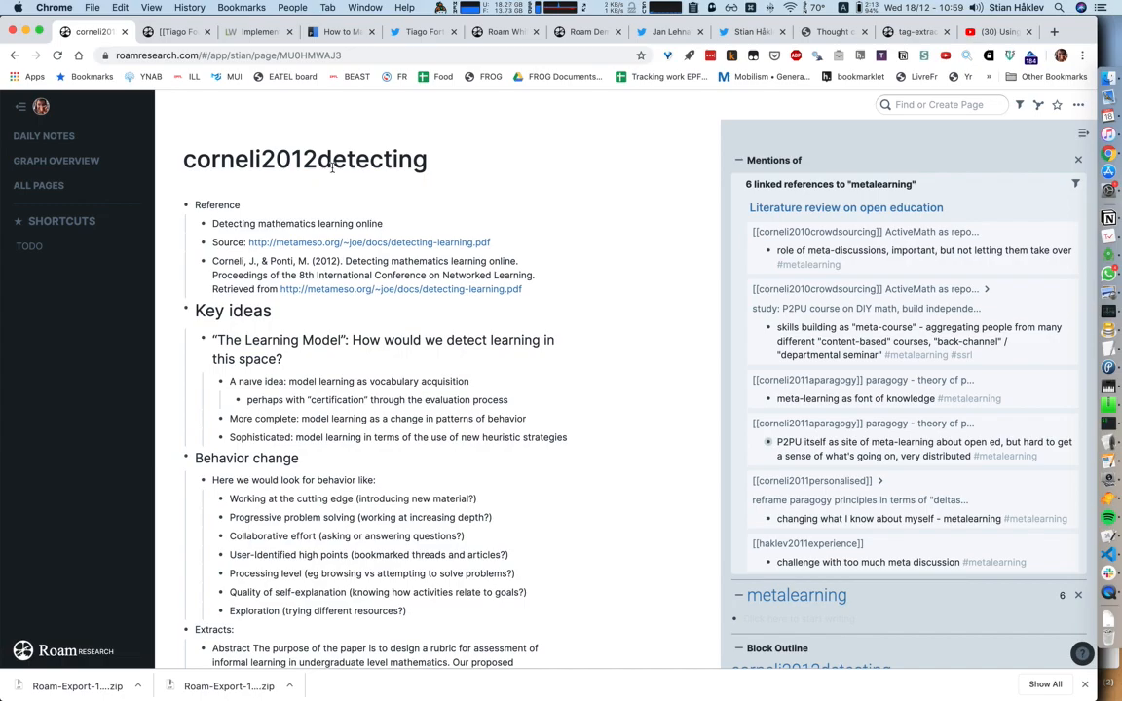
# Search 'meta' and open An article about metalearning
pyautogui.click(940, 104)
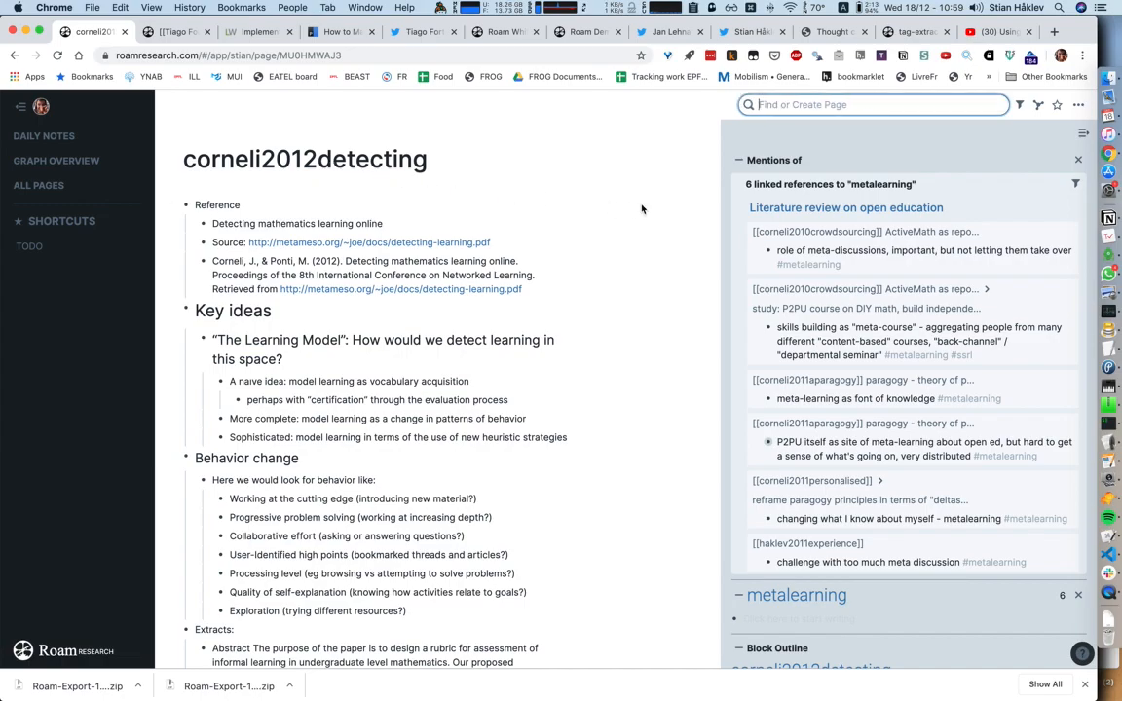
pyautogui.write('meta')
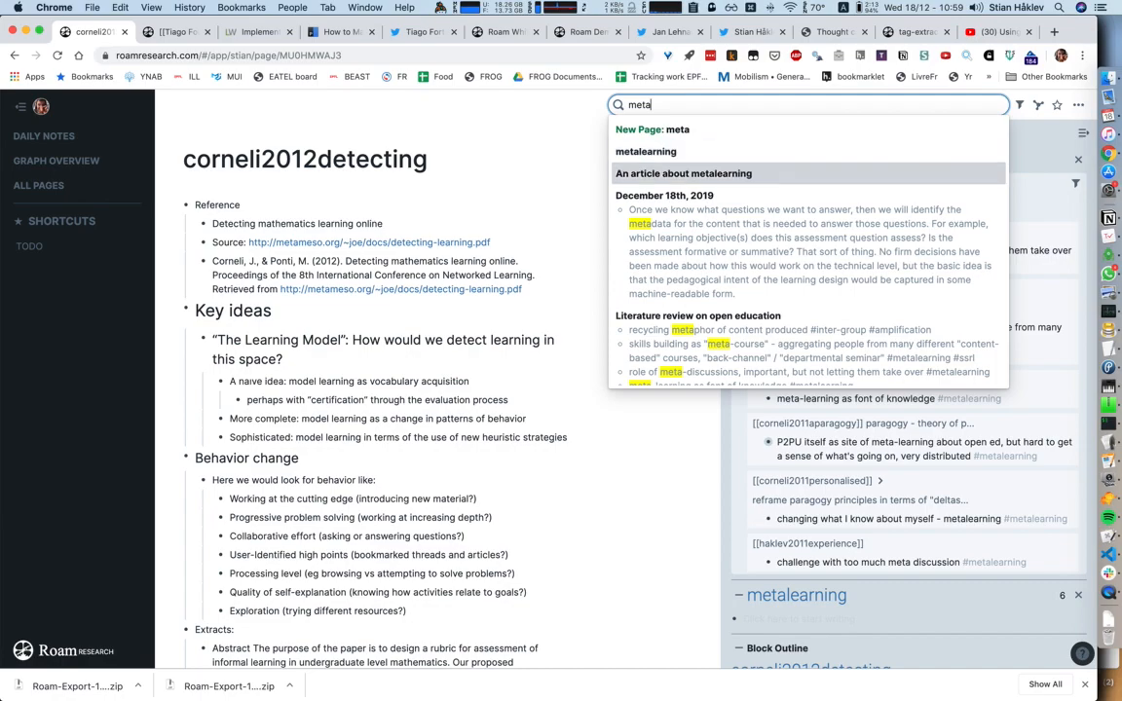
pyautogui.click(683, 172)
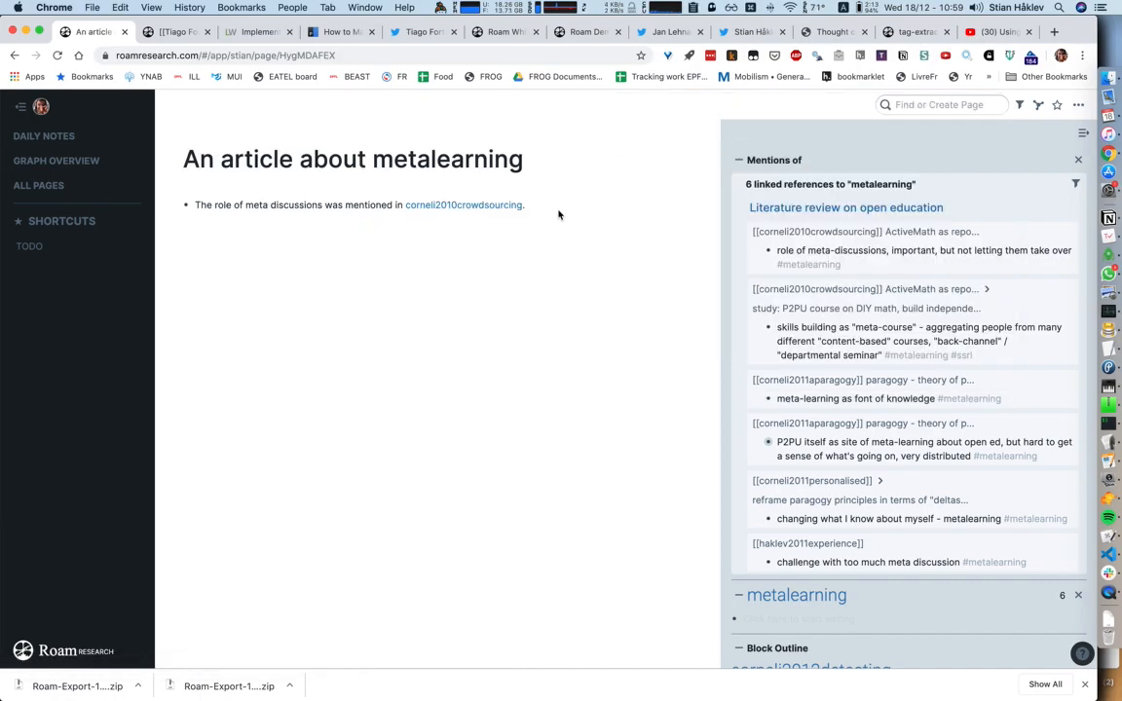
# Add a corneli2012detecting link to the article's sentence and open that page
pyautogui.click(464, 205)
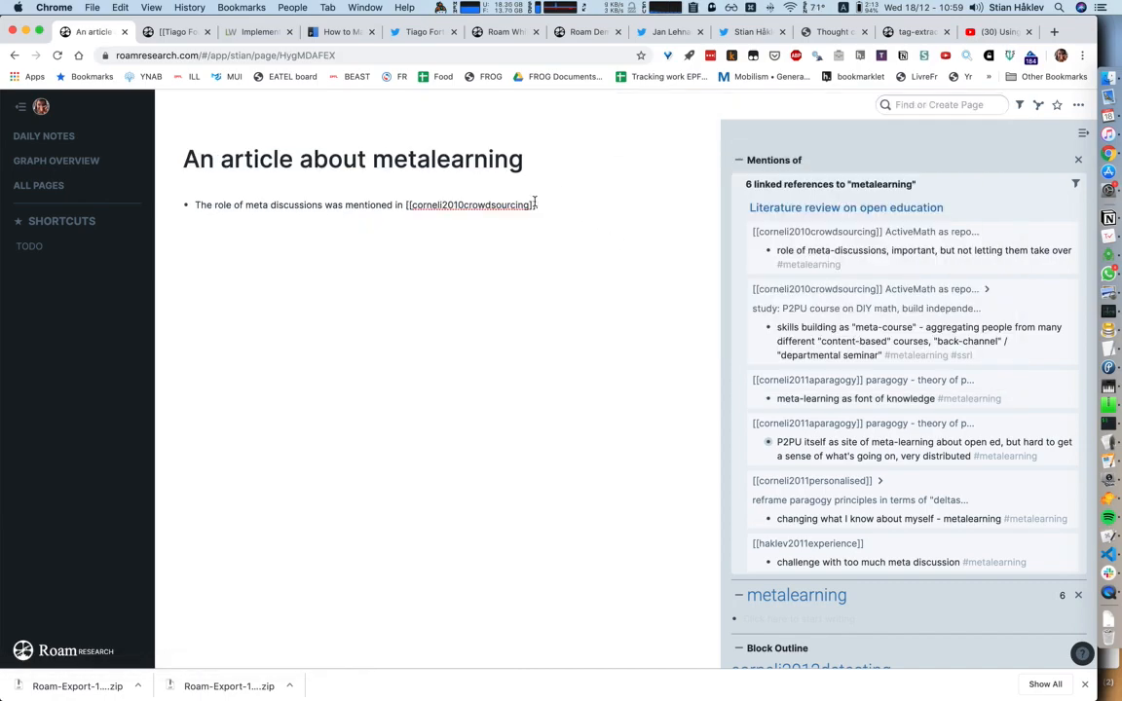
pyautogui.write('[[co')
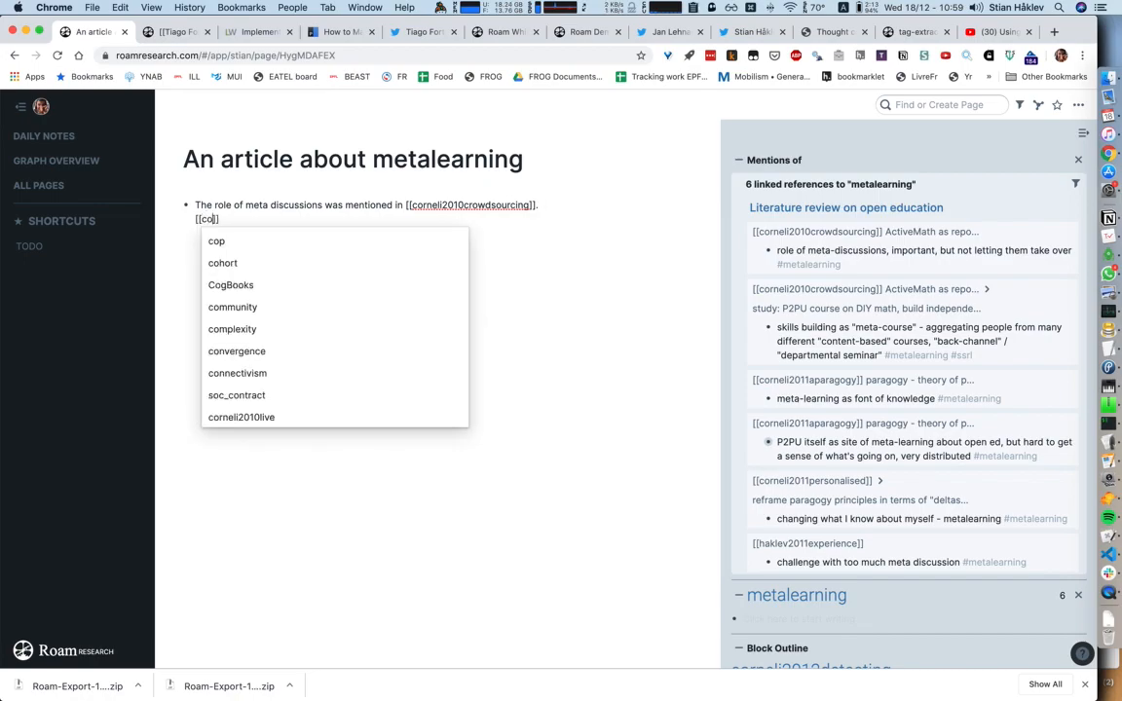
pyautogui.write('rneli2012')
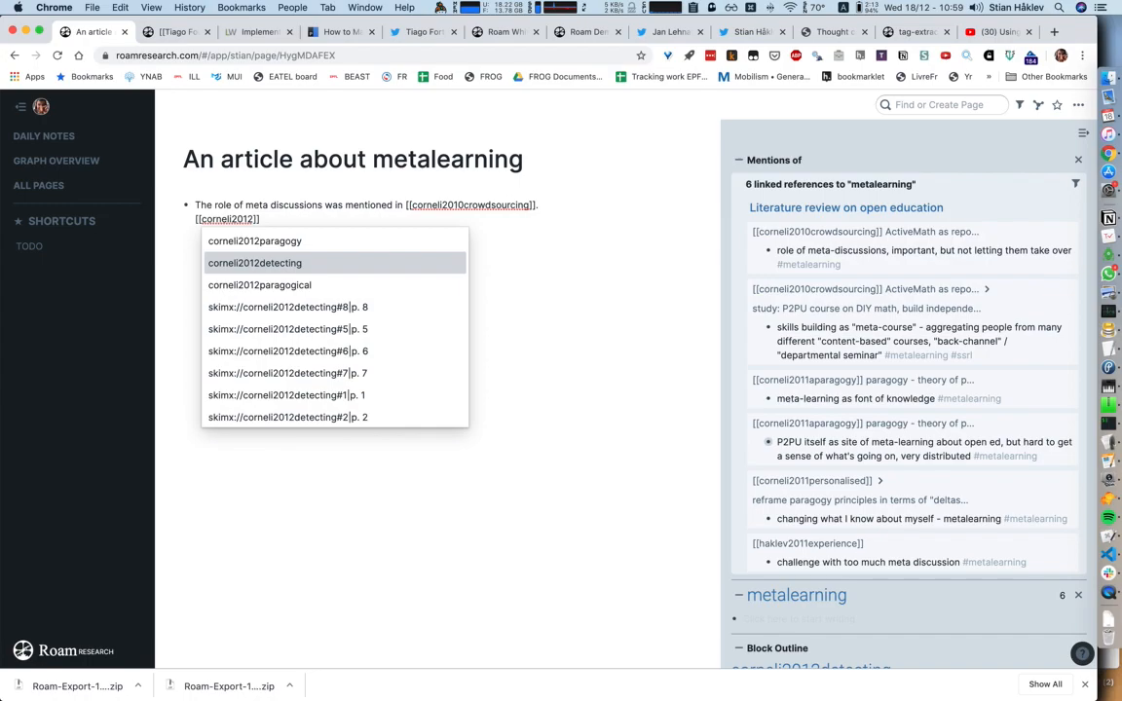
pyautogui.click(255, 263)
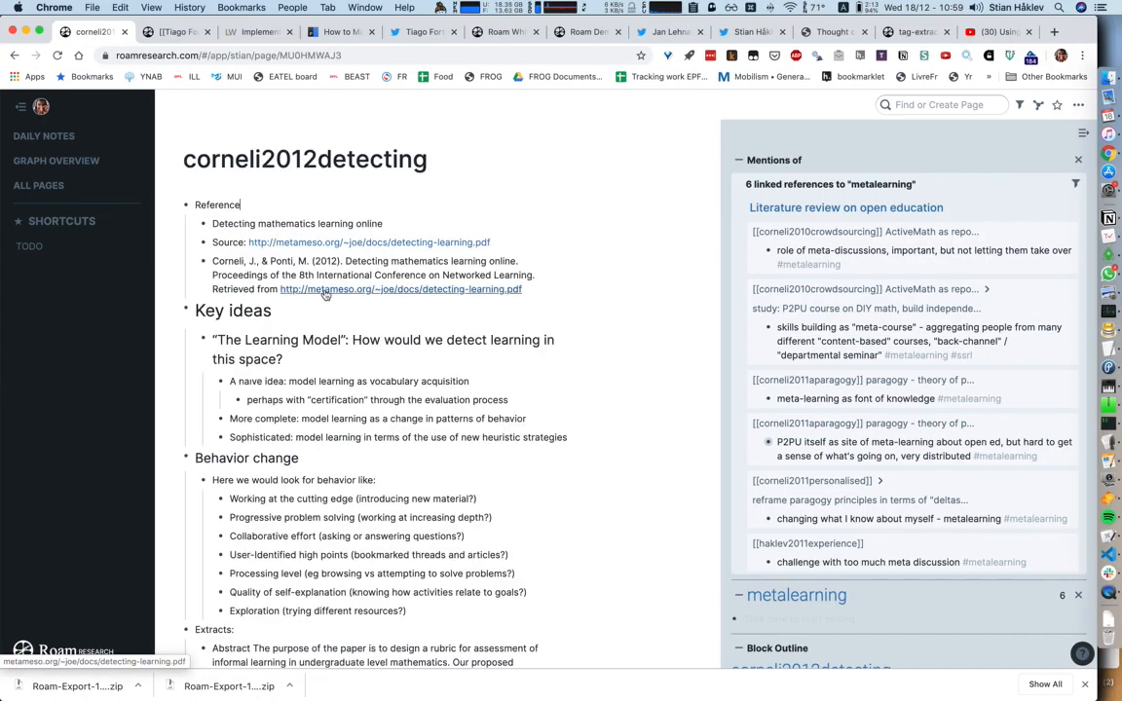
pyautogui.scroll(-3)
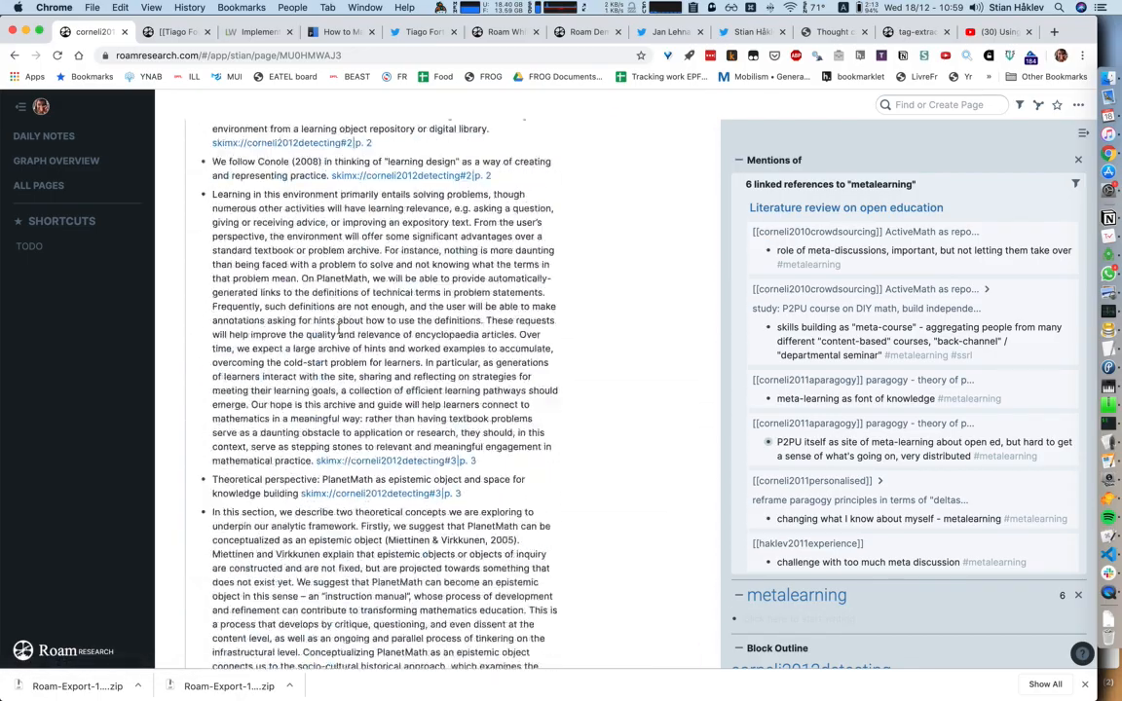
pyautogui.scroll(-3)
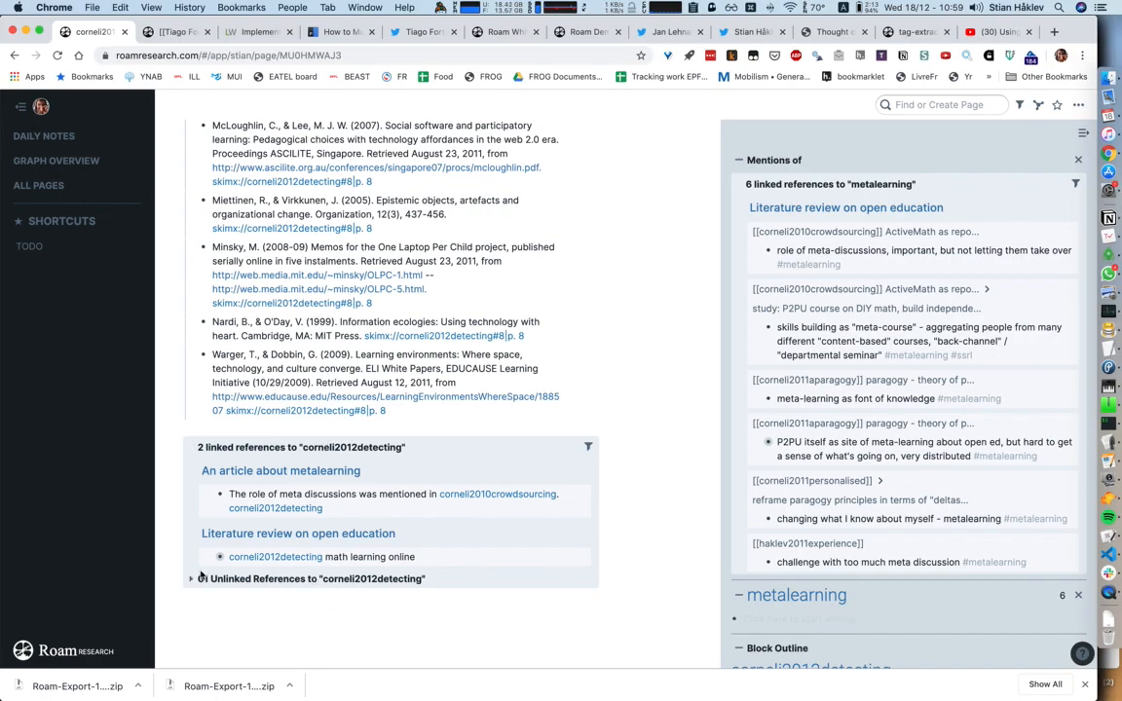
pyautogui.click(195, 577)
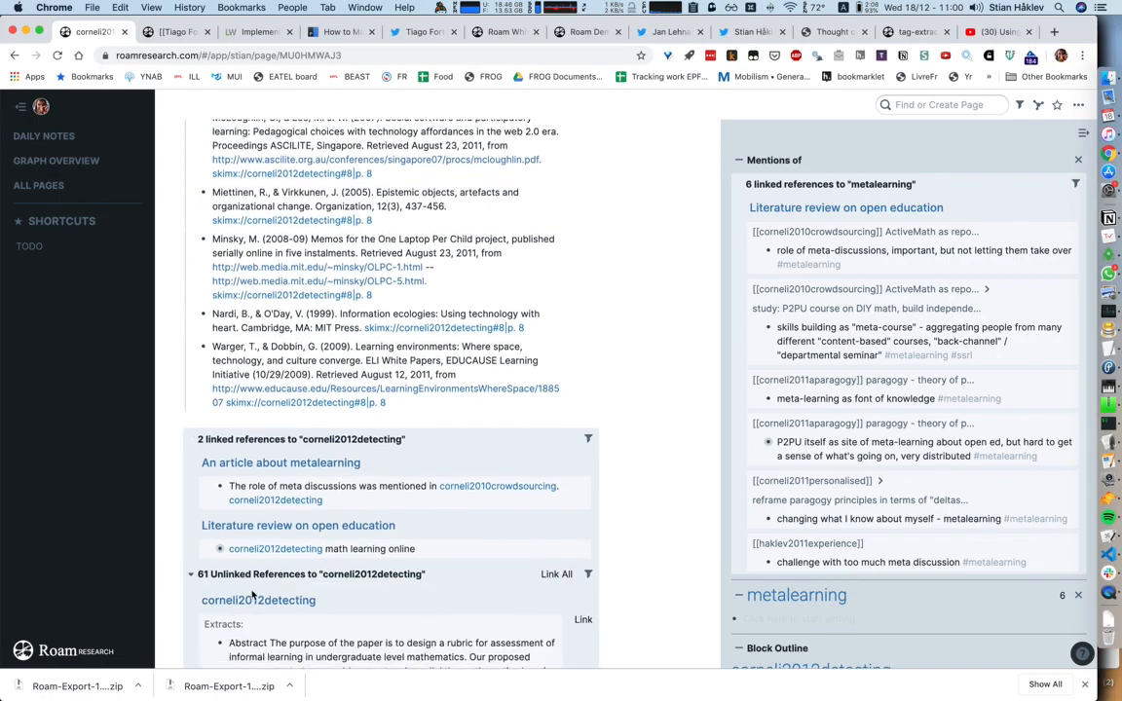
pyautogui.scroll(-3)
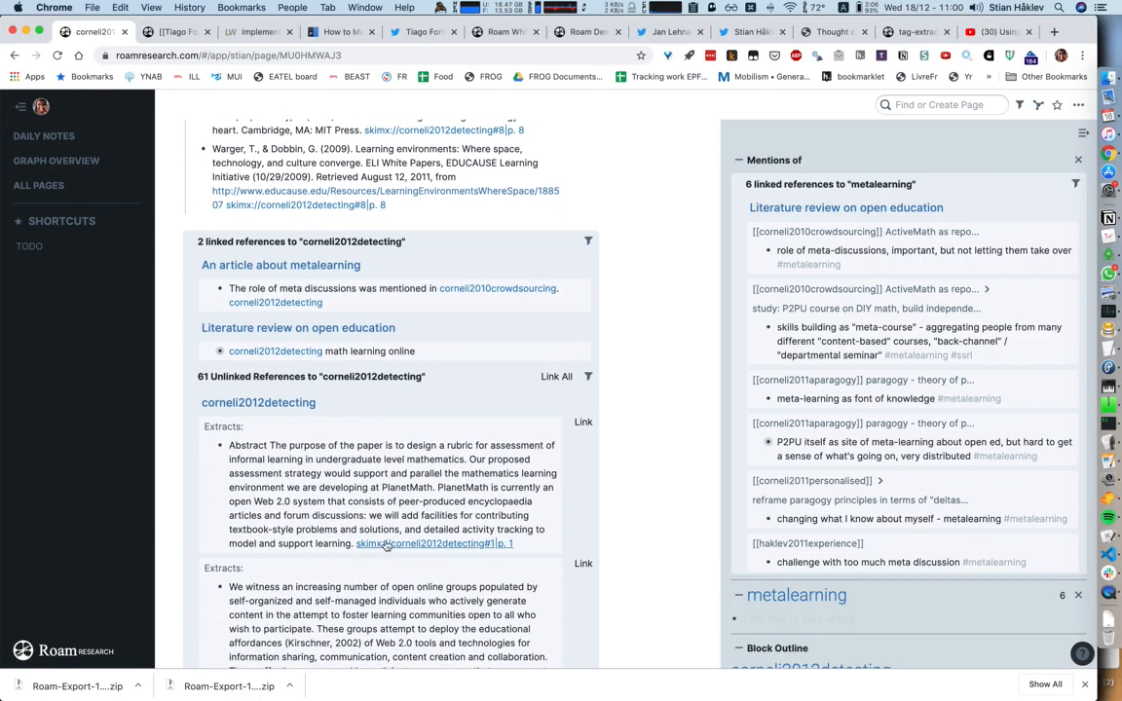
pyautogui.moveTo(400, 549)
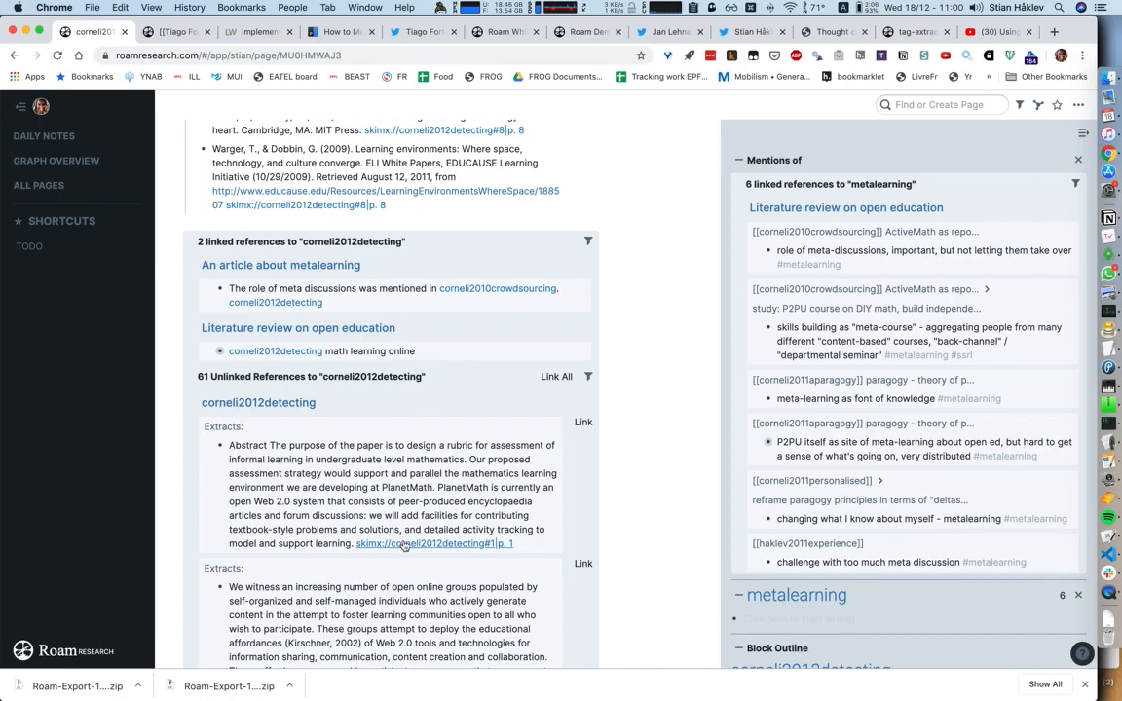
pyautogui.moveTo(410, 545)
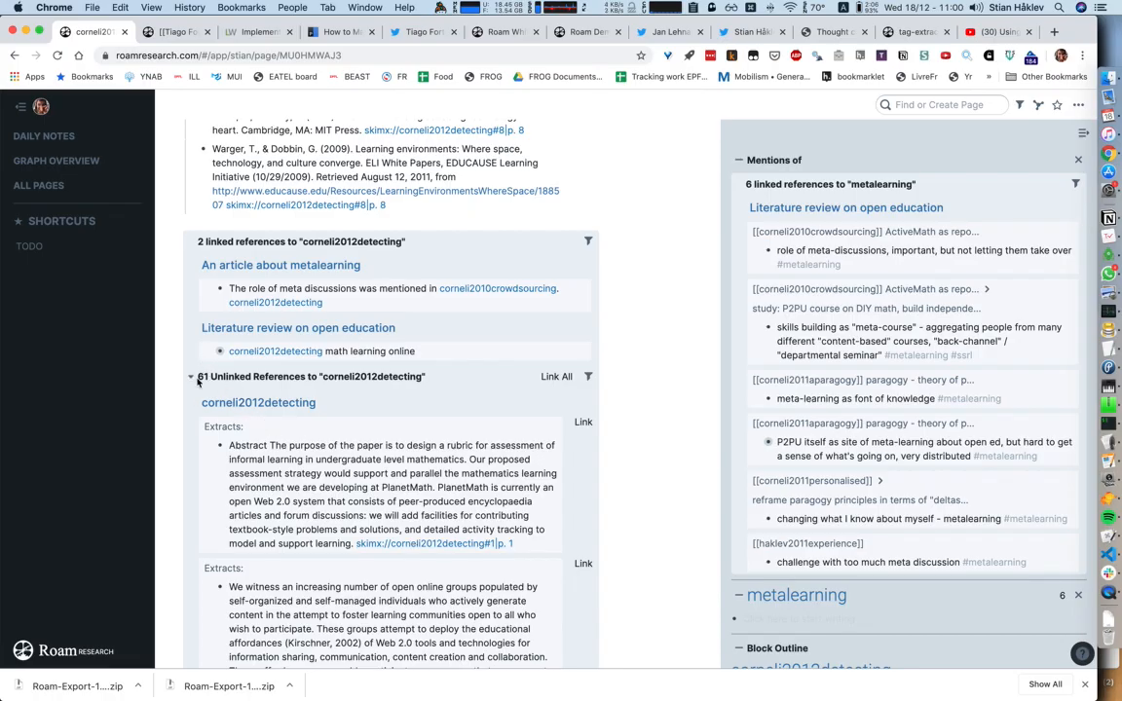
pyautogui.scroll(-3)
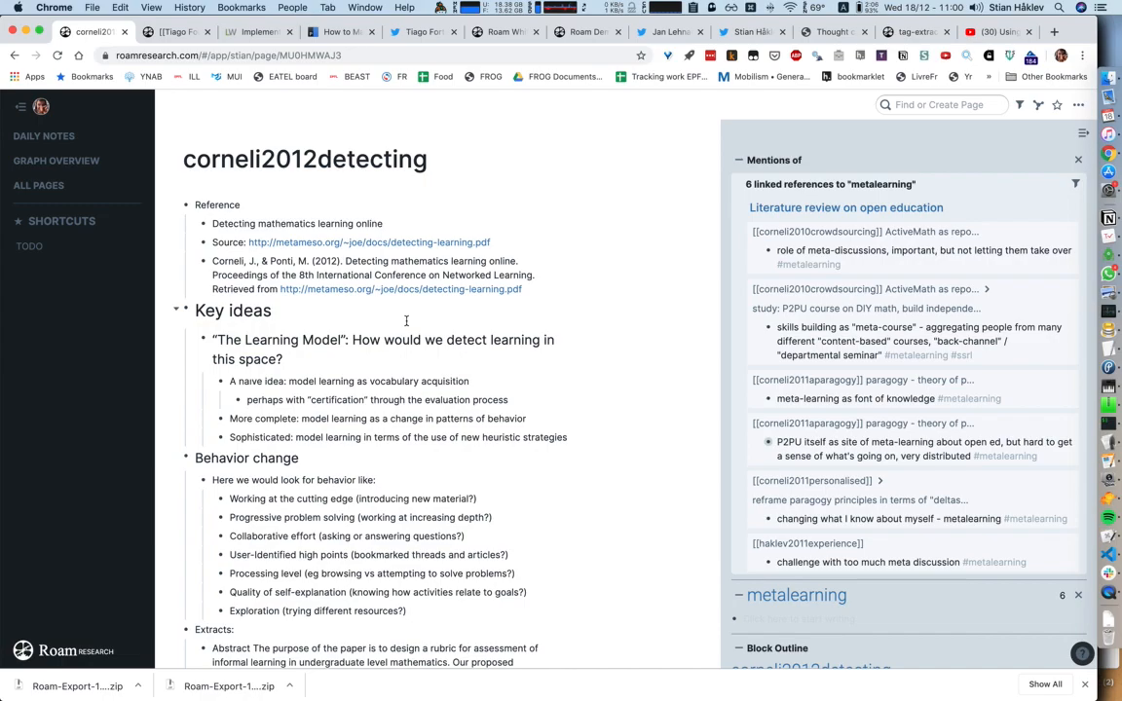
pyautogui.moveTo(433, 308)
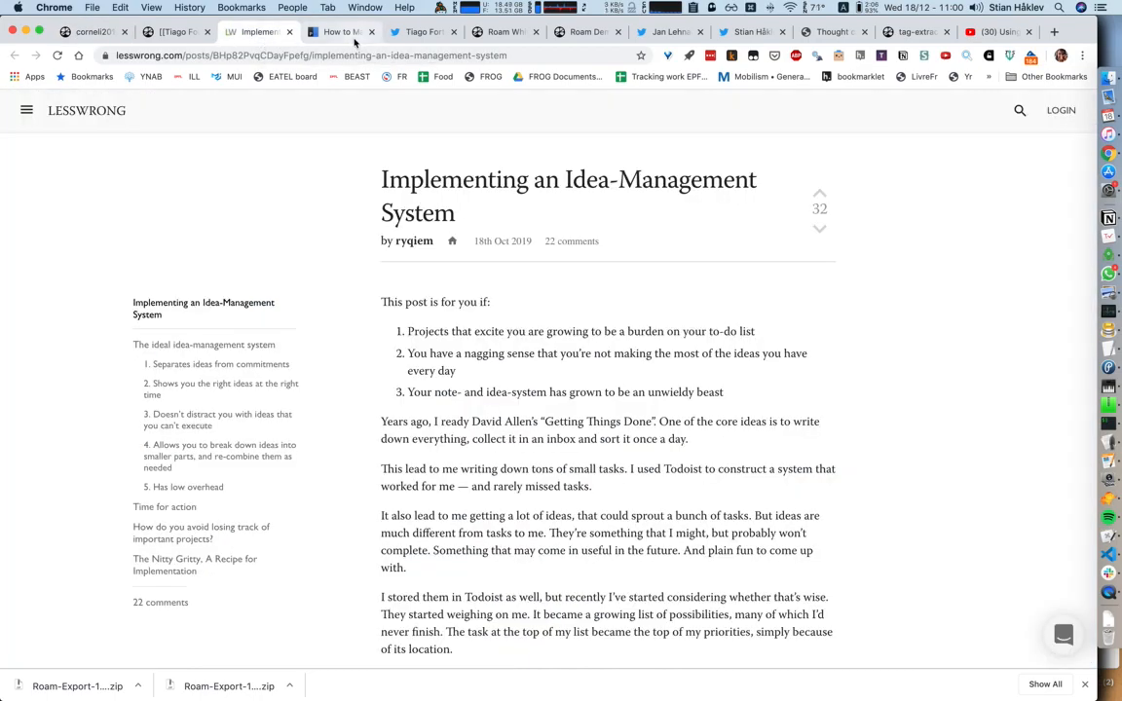
pyautogui.click(340, 33)
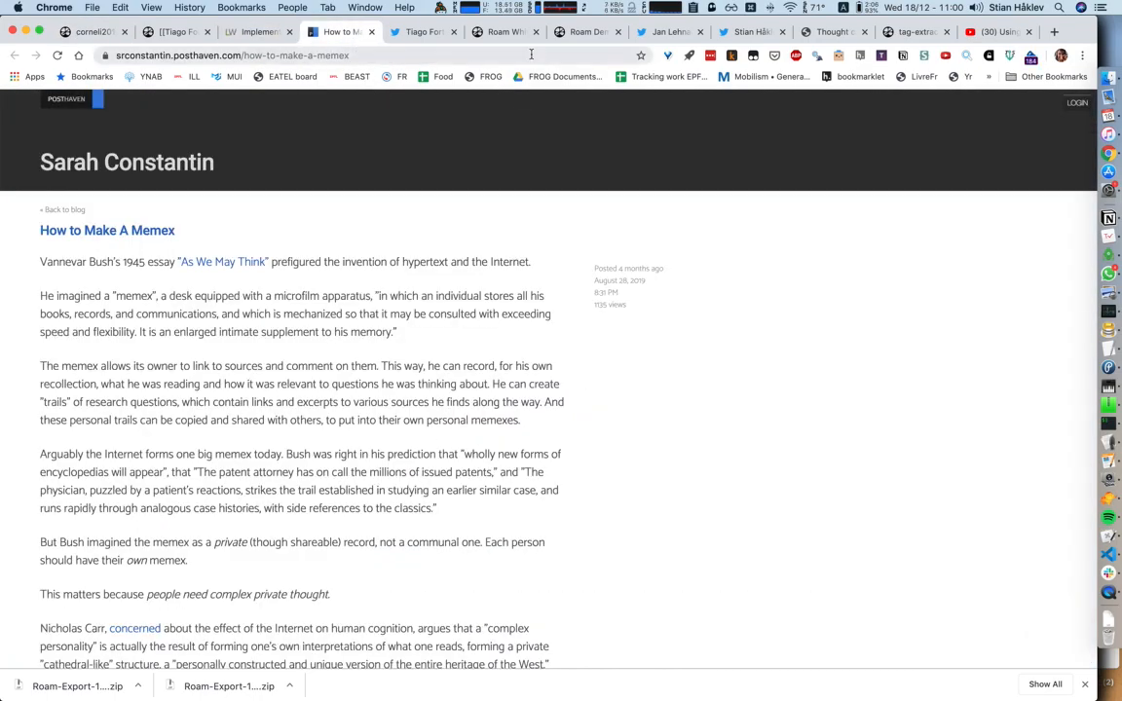
pyautogui.click(506, 31)
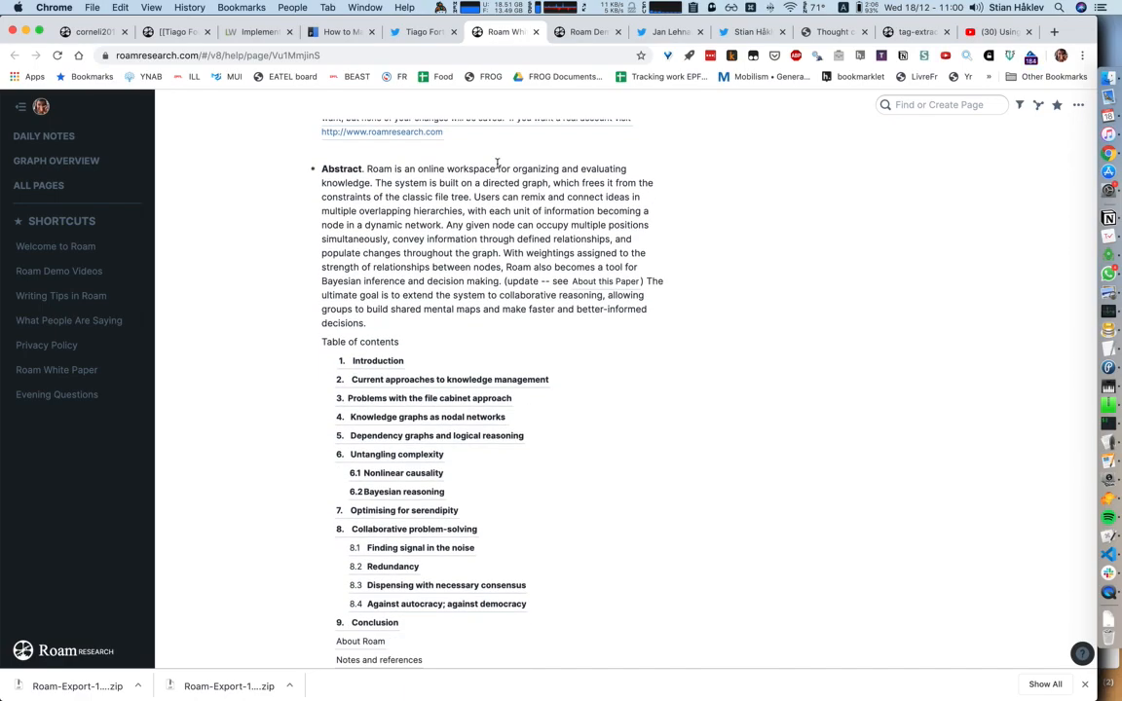
pyautogui.scroll(-3)
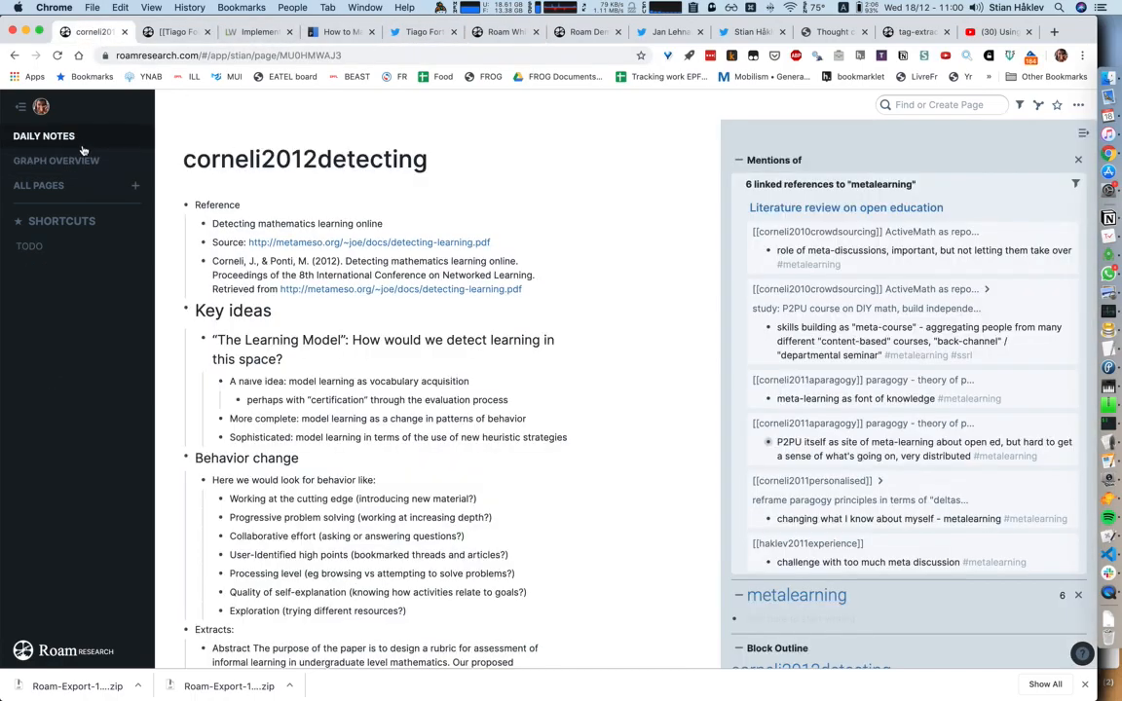
# Go to Daily Notes to view today's copied white paper Table of contents
pyautogui.click(43, 135)
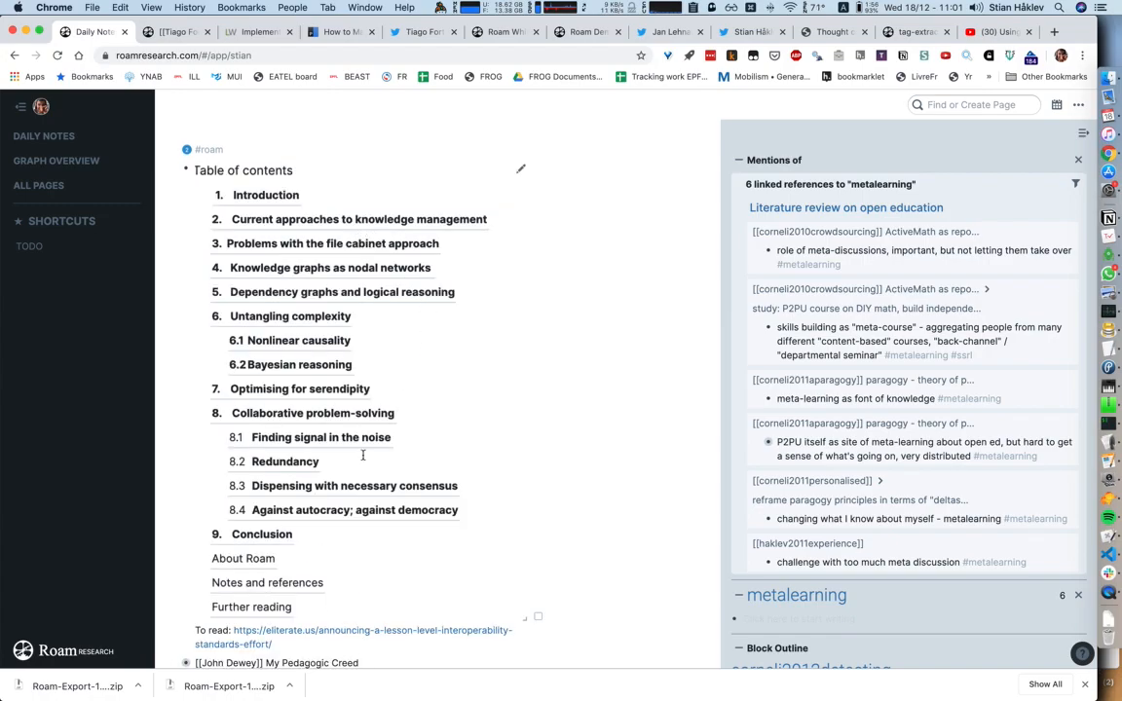
pyautogui.moveTo(391, 308)
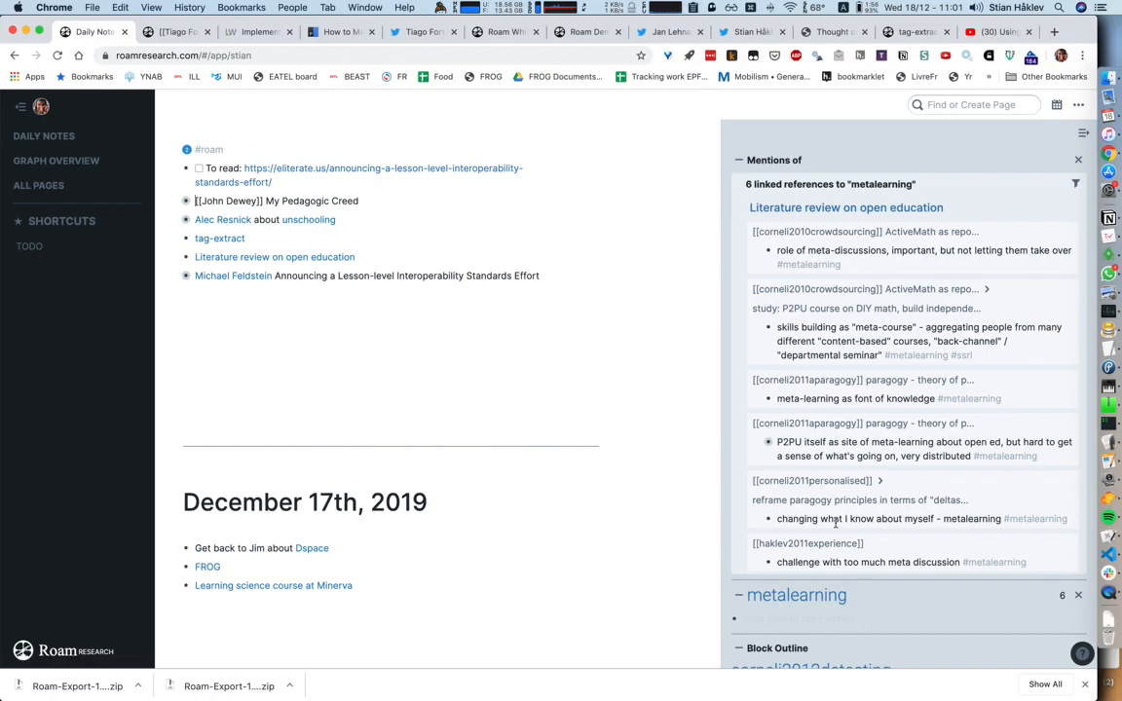
pyautogui.moveTo(1112, 593)
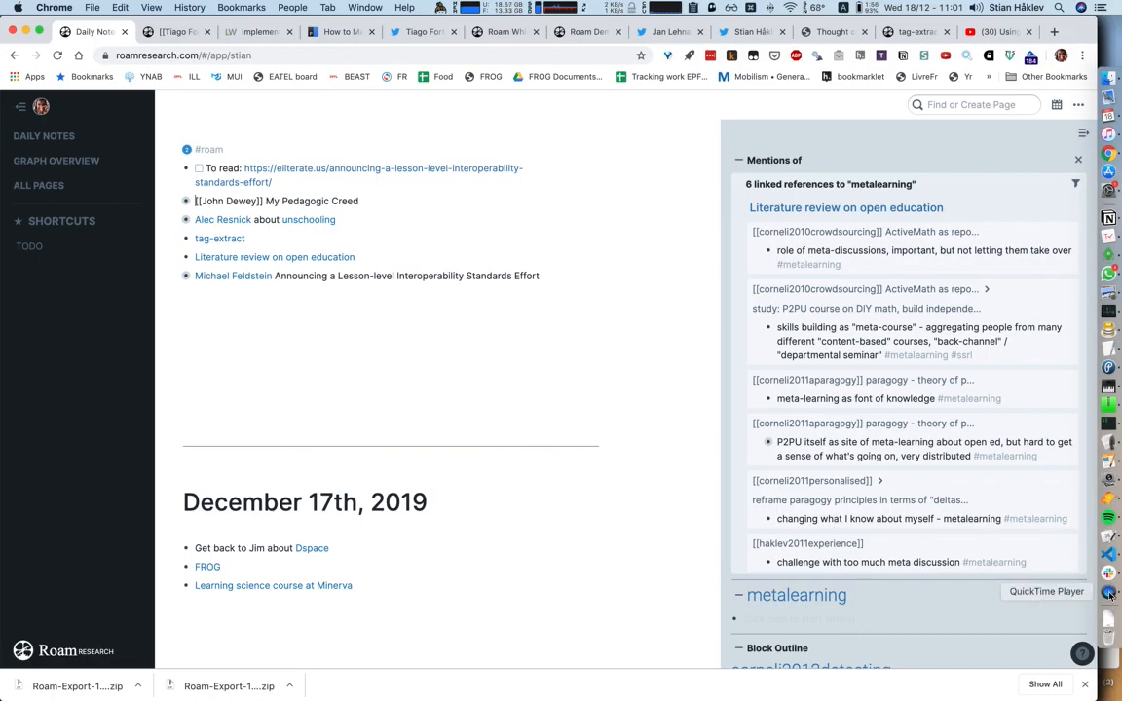